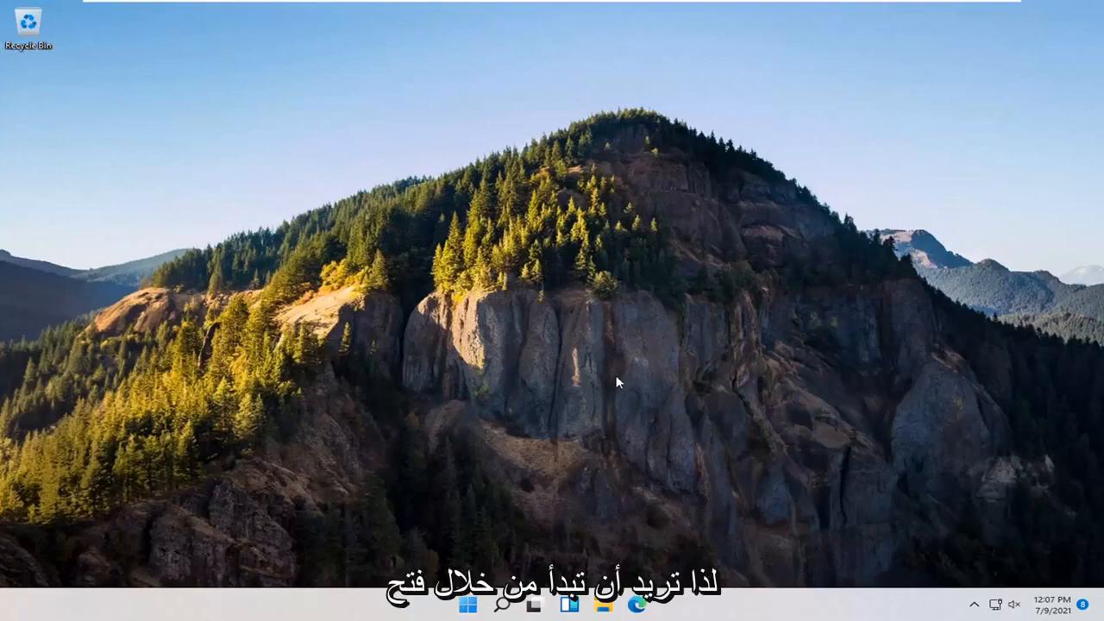
Search Windows for 'windows features' to find Turn Windows features on or off
left_click(501, 604)
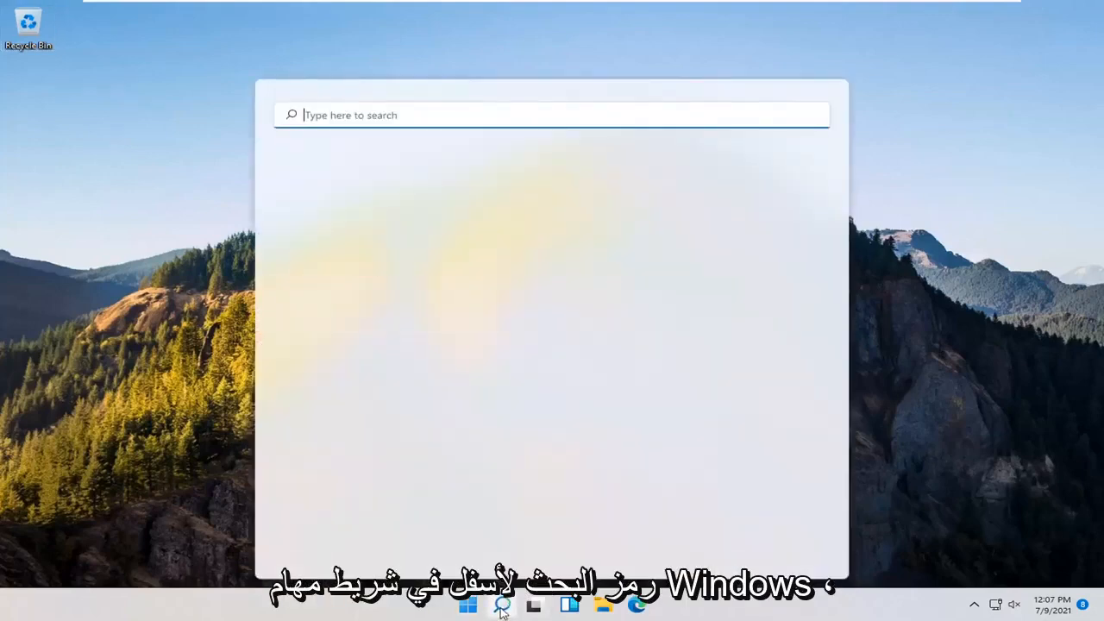
type("w")
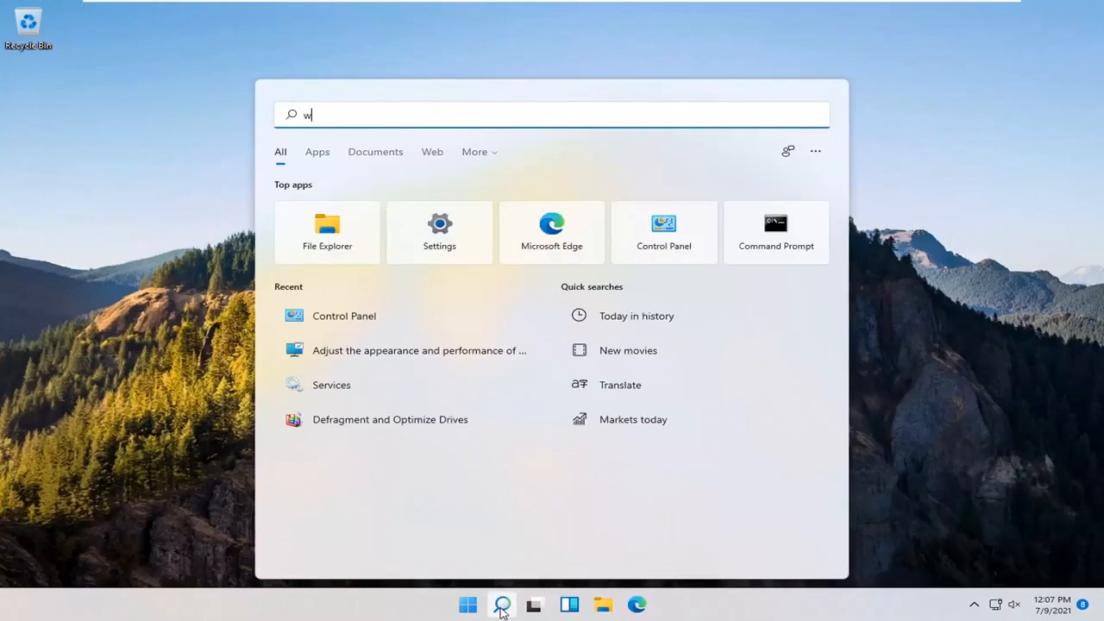
type("indows featur")
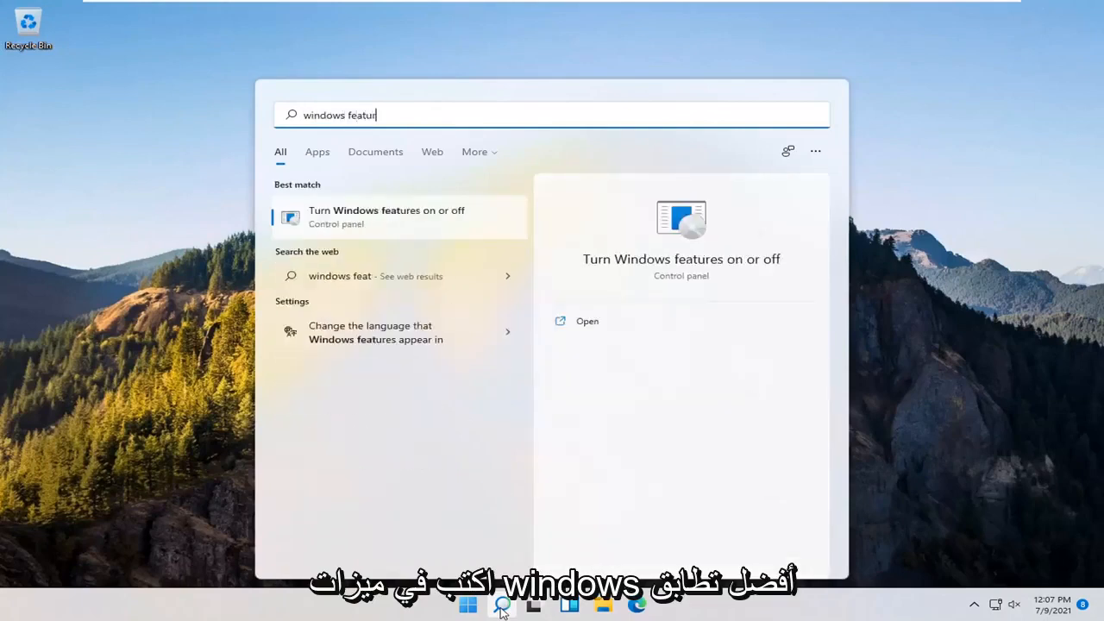
type("es")
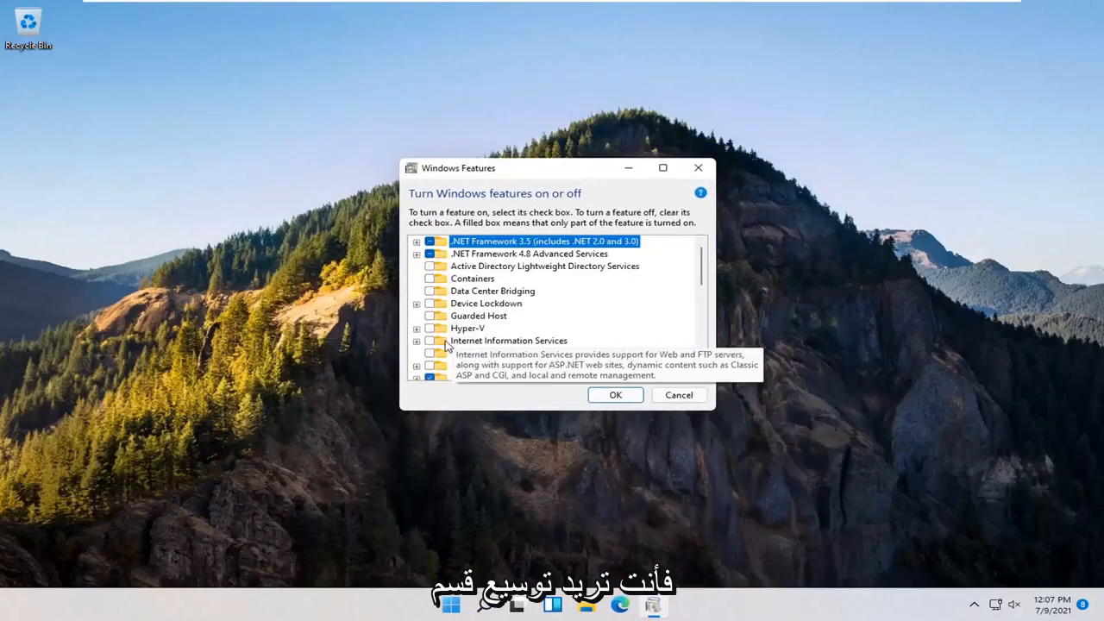
Enable SMB 1.0/CIFS Client under SMB 1.0/CIFS File Sharing Support and apply it
scroll("down", 3)
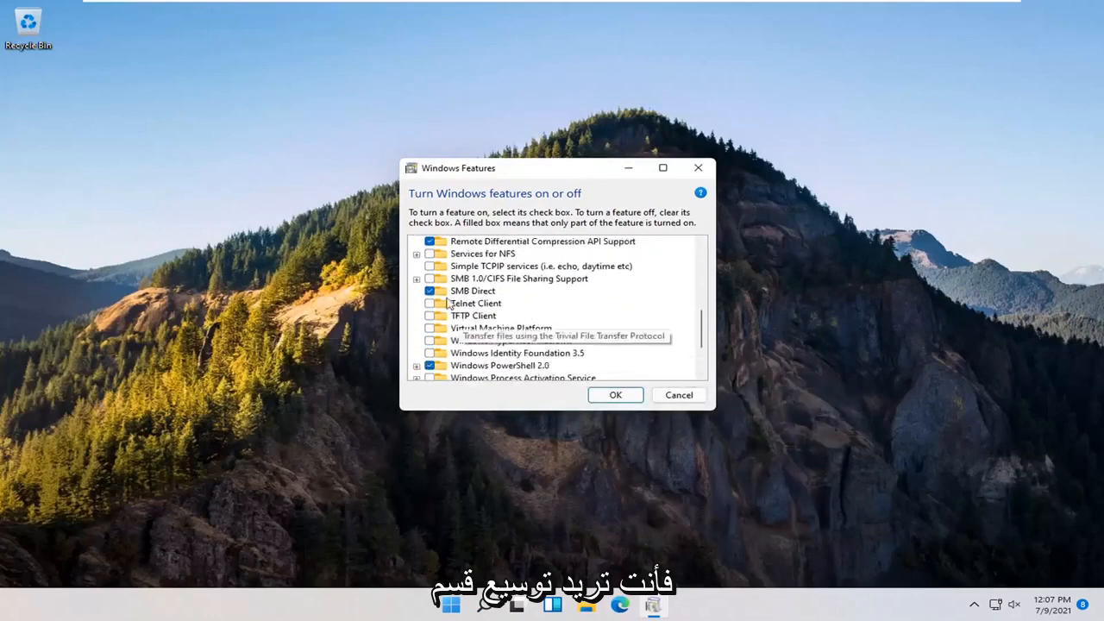
left_click(417, 279)
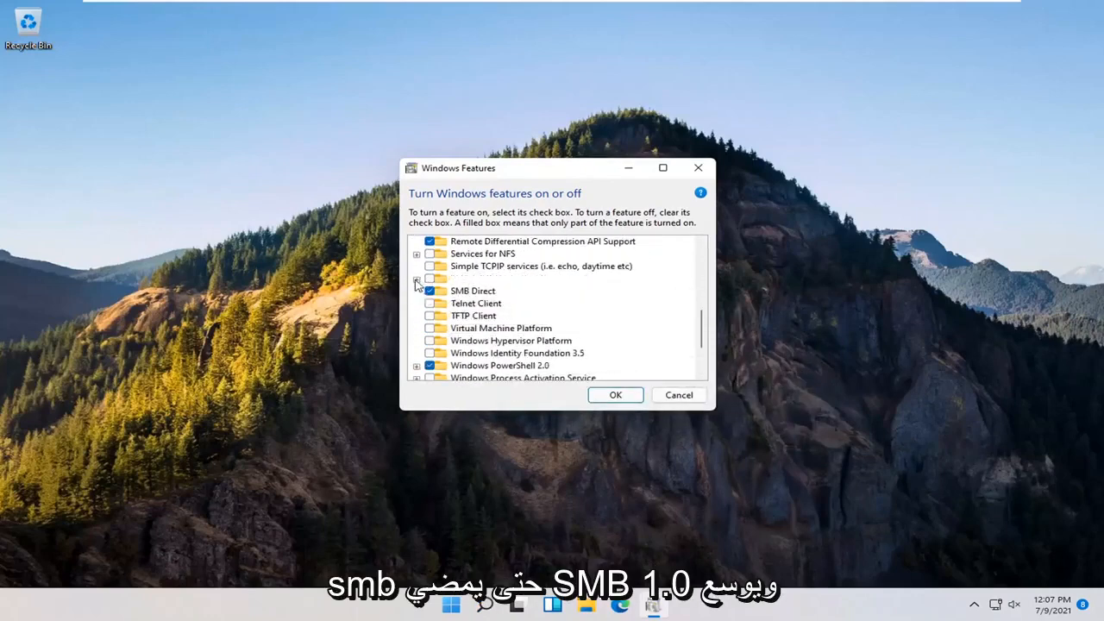
left_click(417, 278)
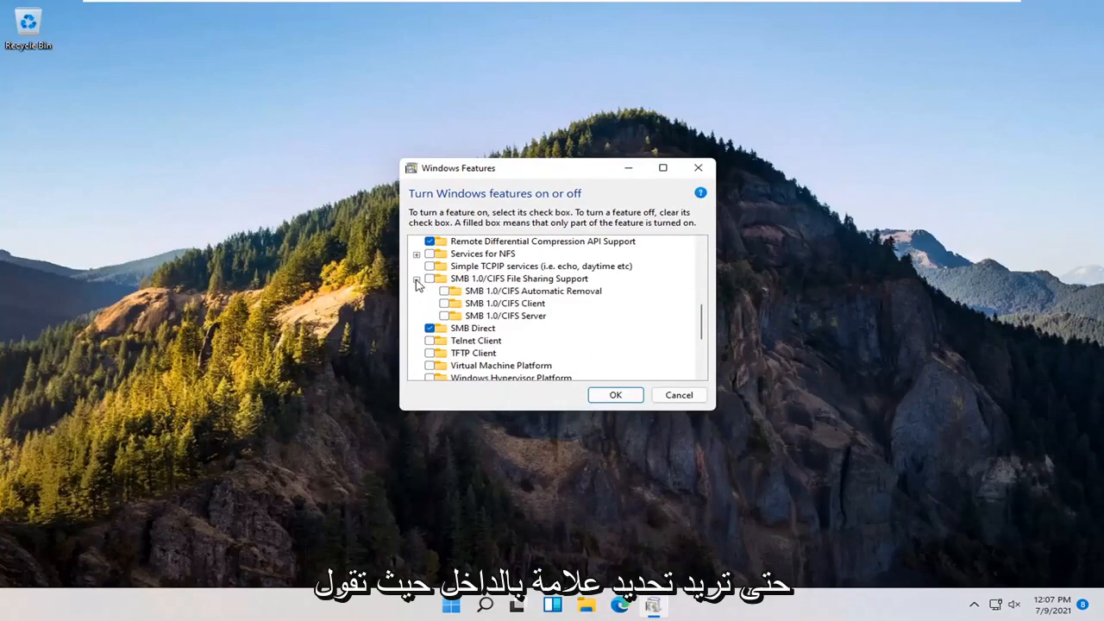
mouse_move(505, 303)
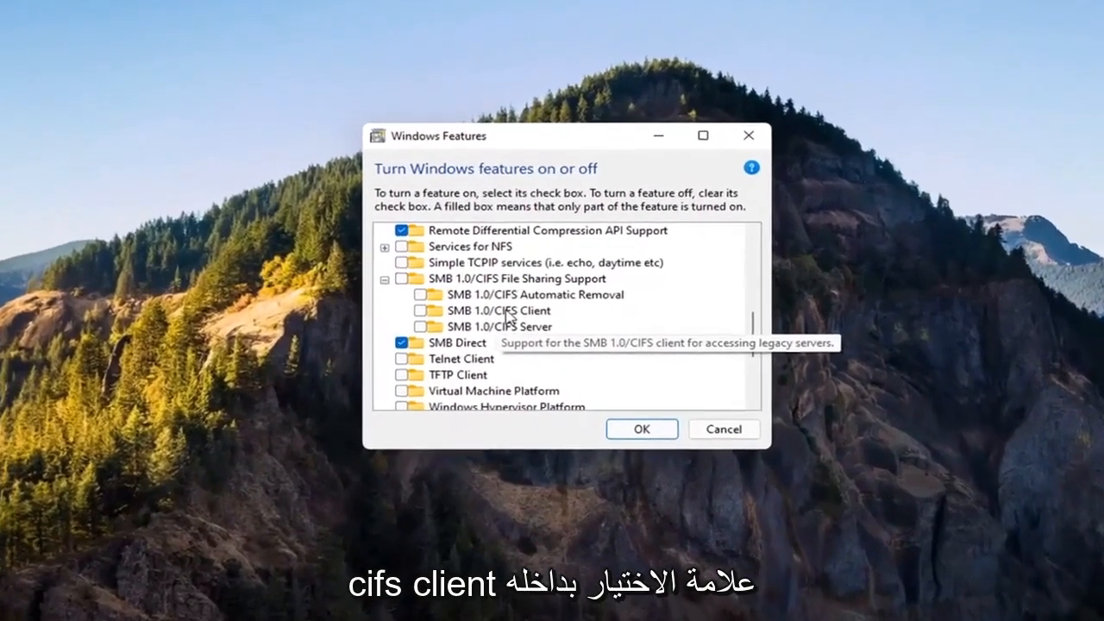
left_click(416, 312)
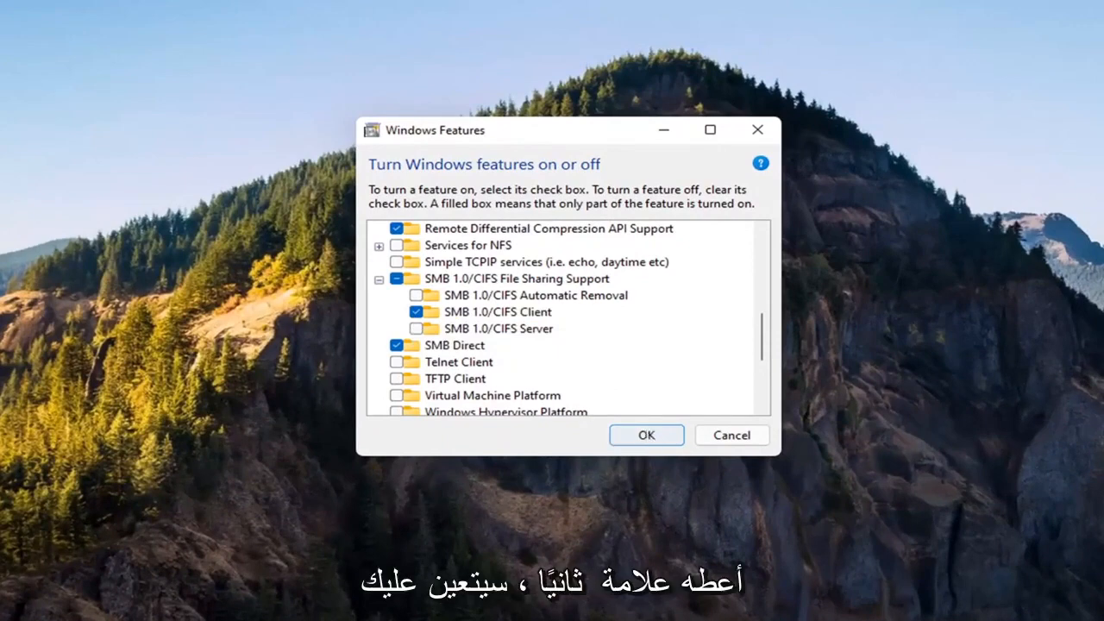
left_click(647, 435)
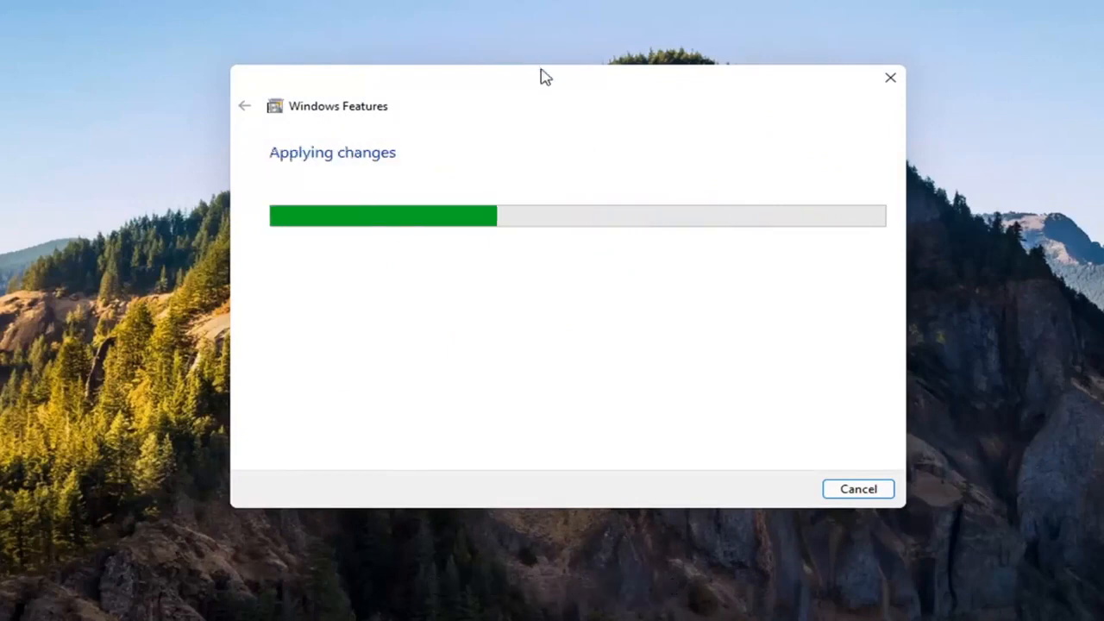
mouse_move(609, 163)
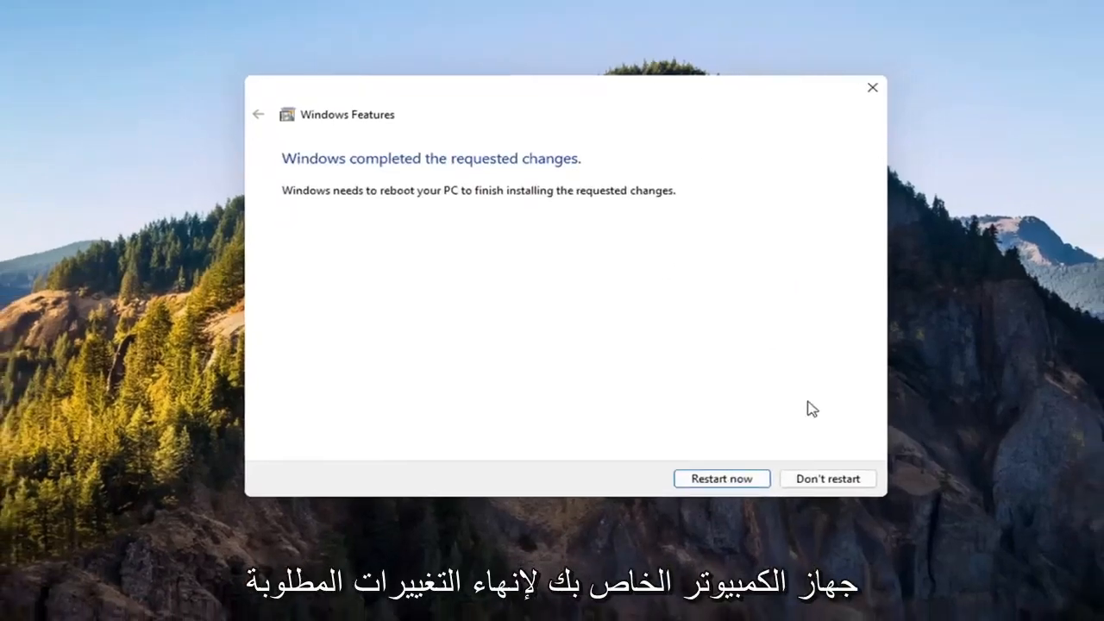
Dismiss the feature-change completion notice with Don't restart
left_click(721, 478)
type("co")
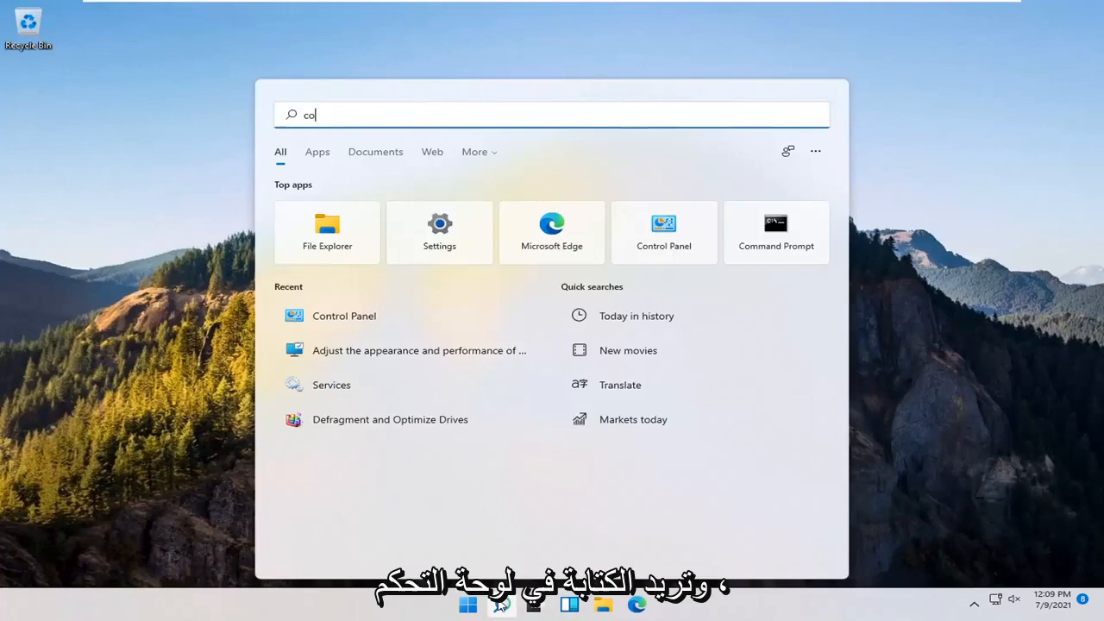
Open Control Panel from search and switch View by to Category
type("ntrol panel")
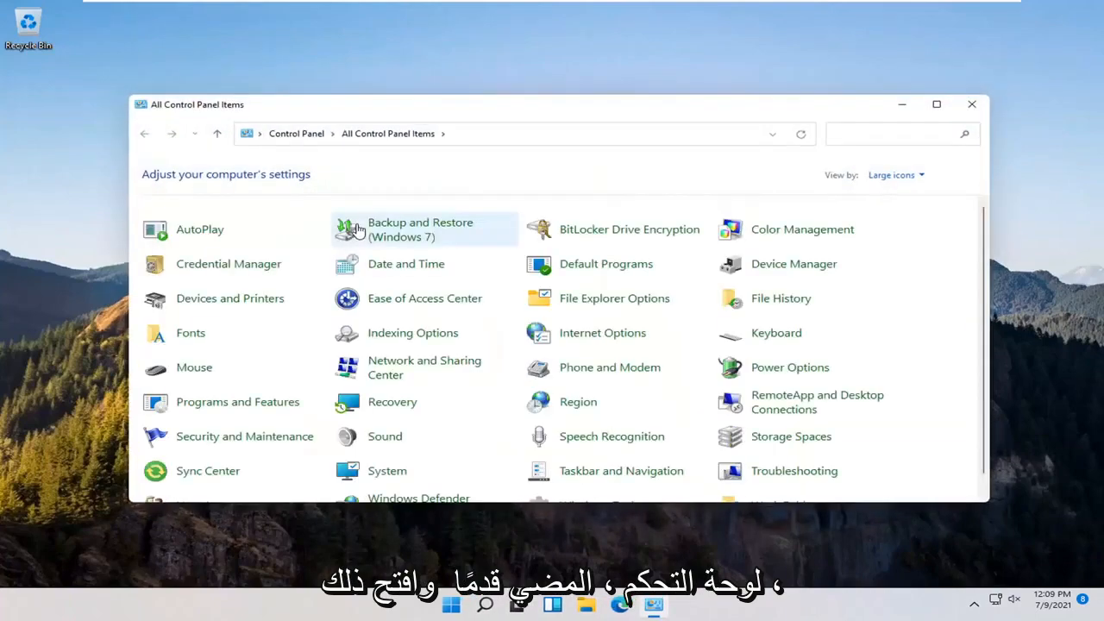
left_click(896, 174)
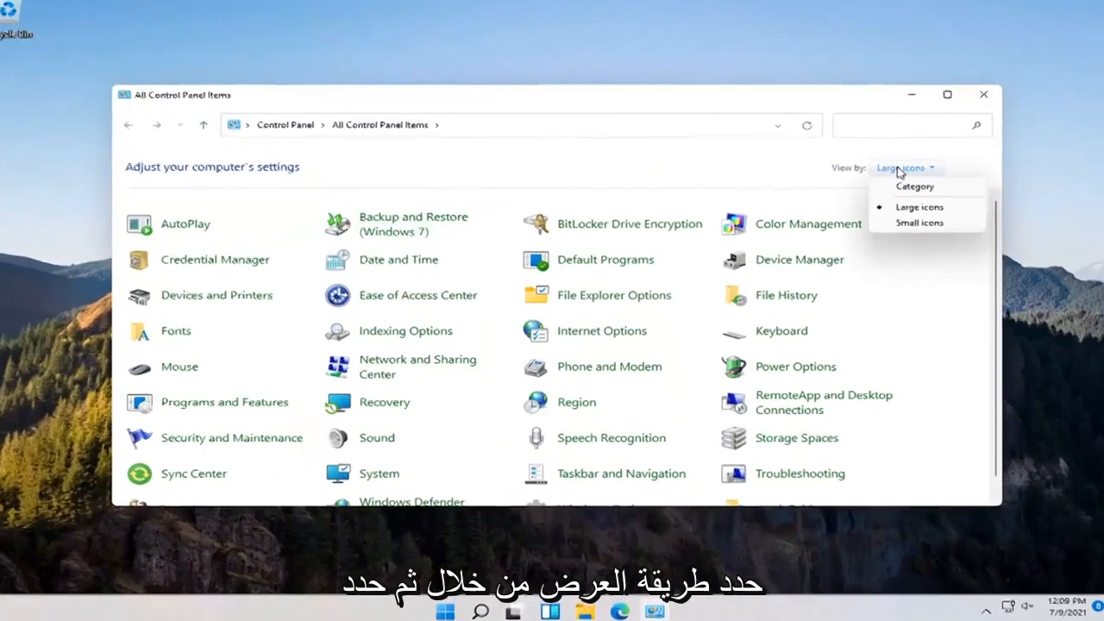
left_click(916, 186)
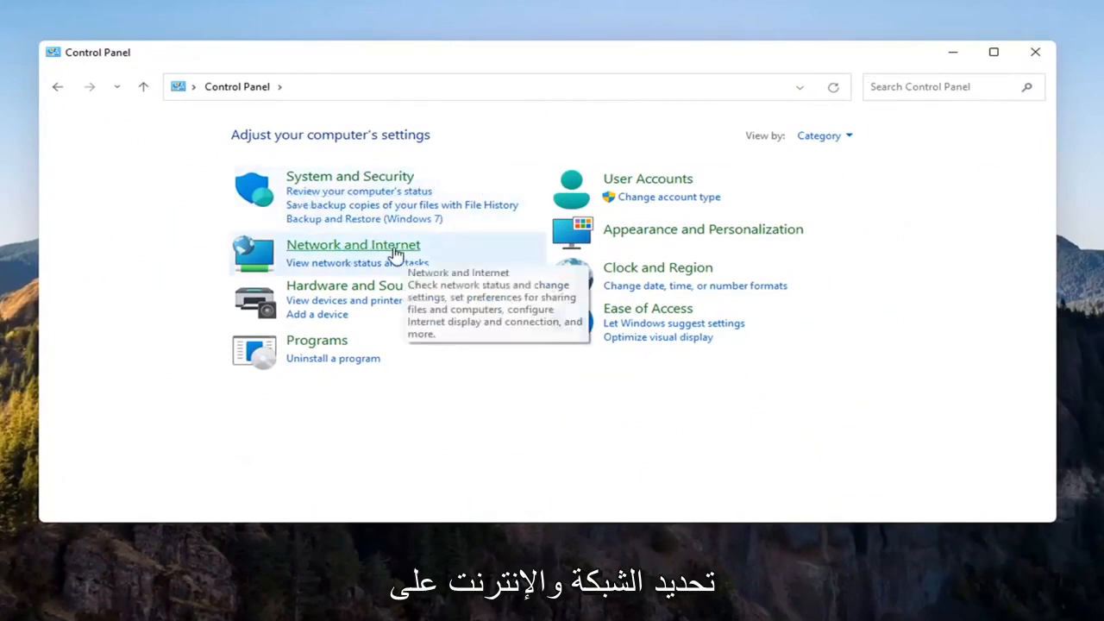
Go from Network and Internet to Network and Sharing Center's advanced sharing settings
left_click(353, 244)
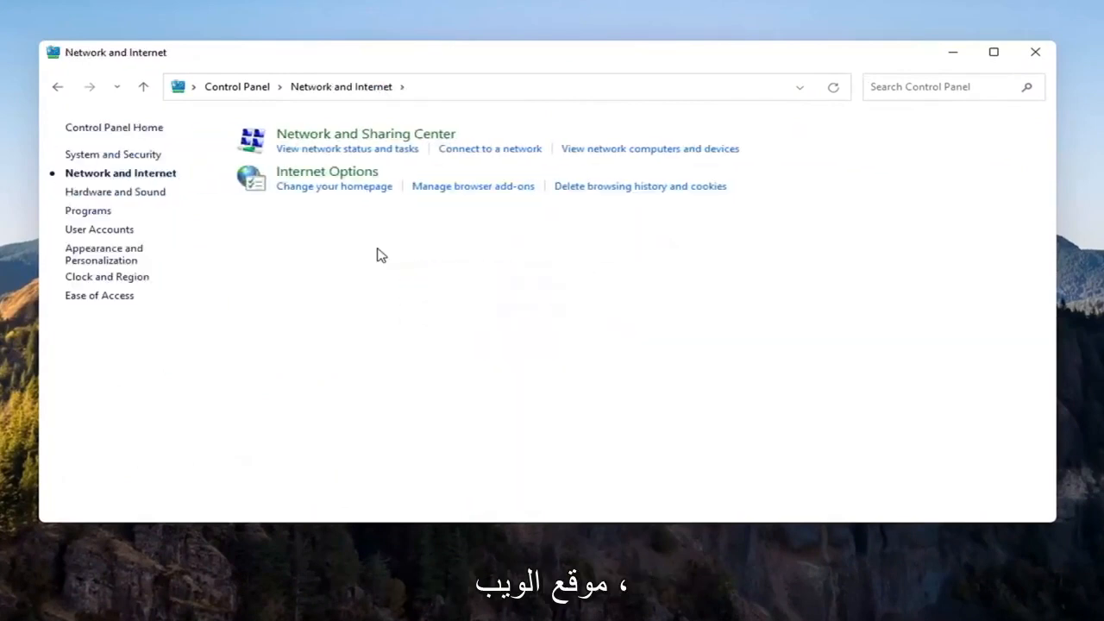
mouse_move(366, 133)
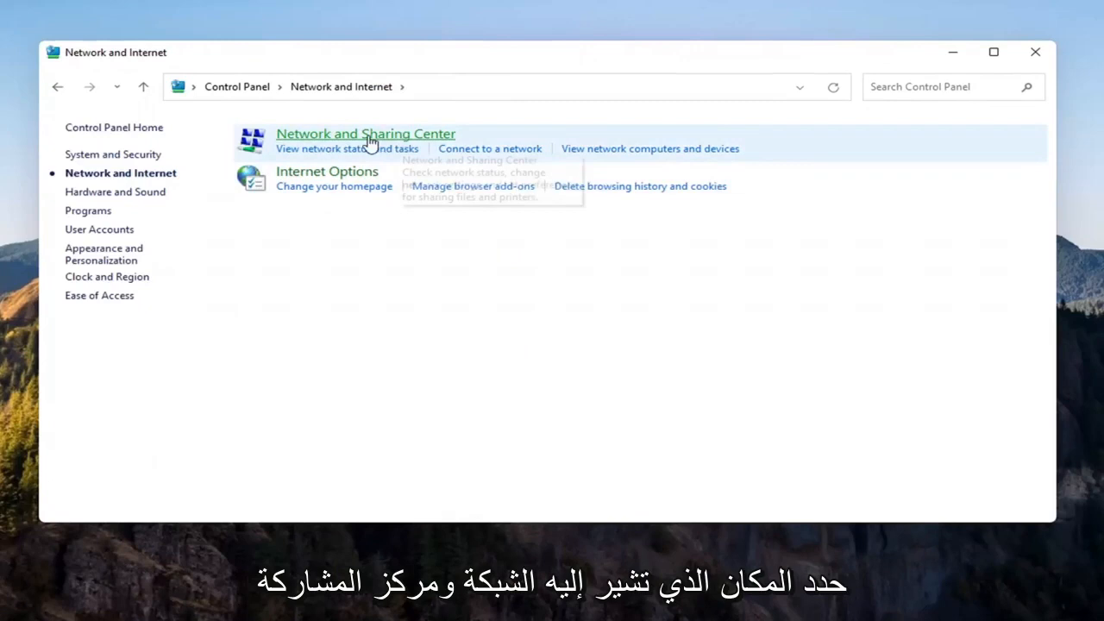
left_click(365, 134)
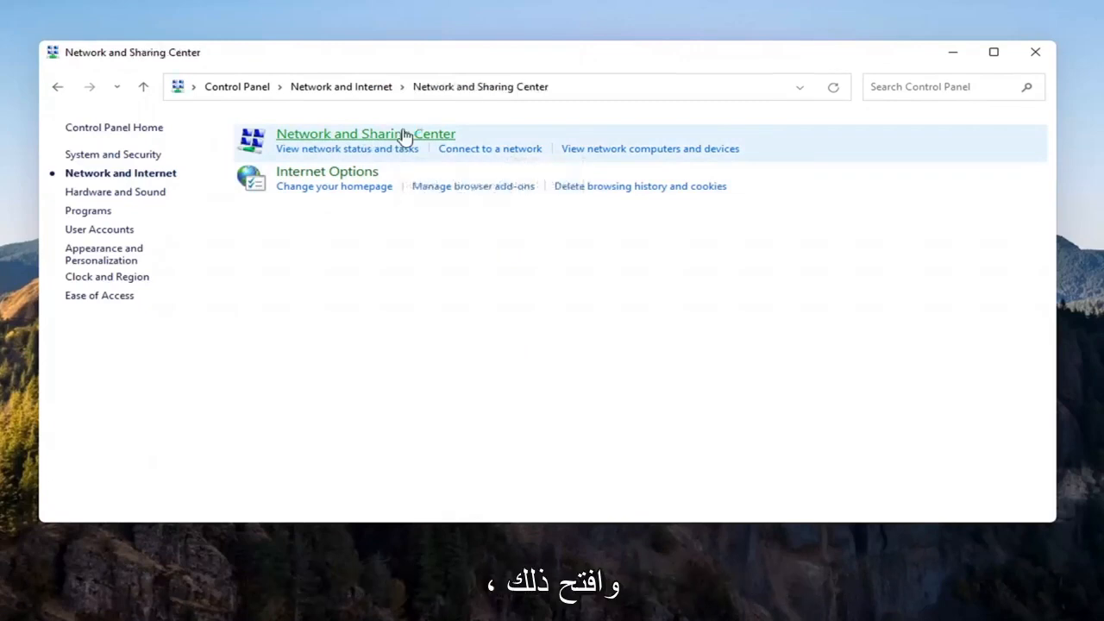
left_click(366, 134)
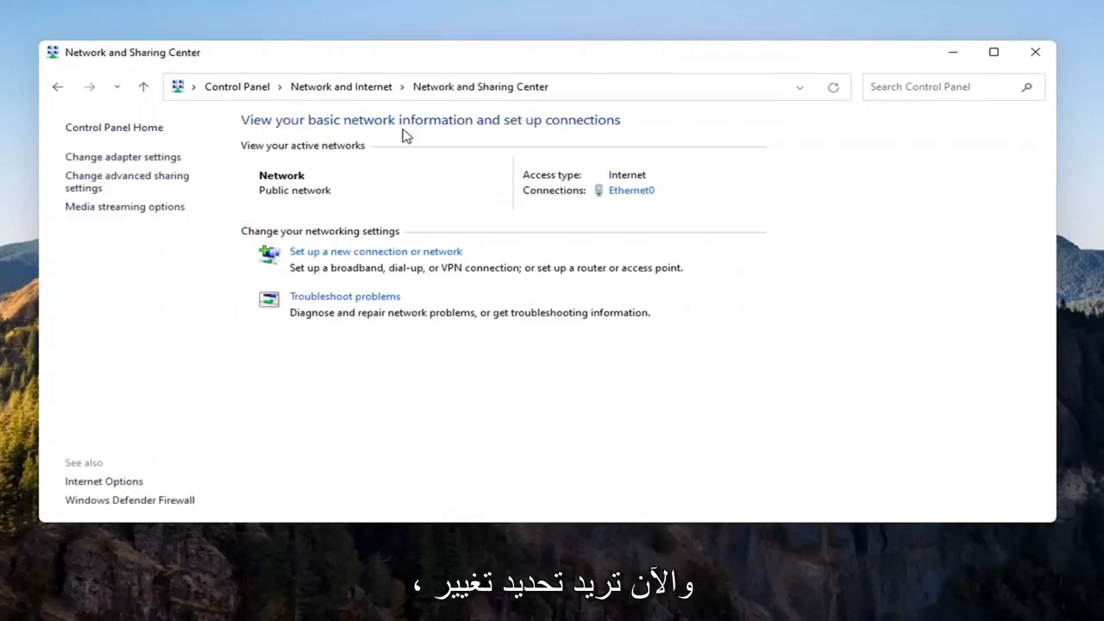
mouse_move(128, 181)
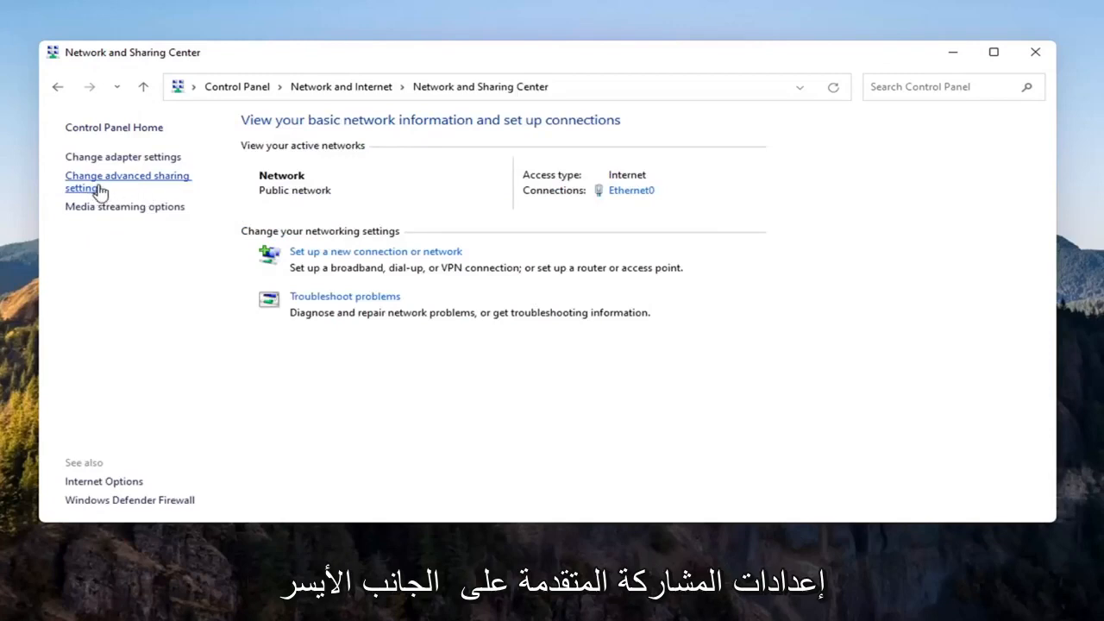
left_click(127, 182)
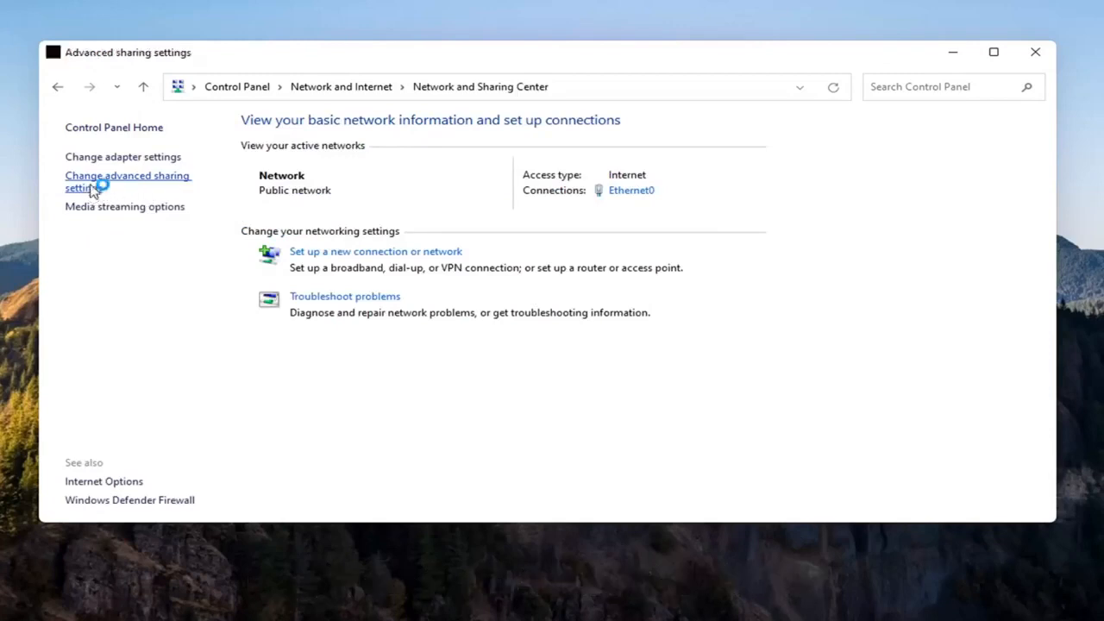
Turn on Private network discovery and file and printer sharing, then reopen to verify
left_click(128, 181)
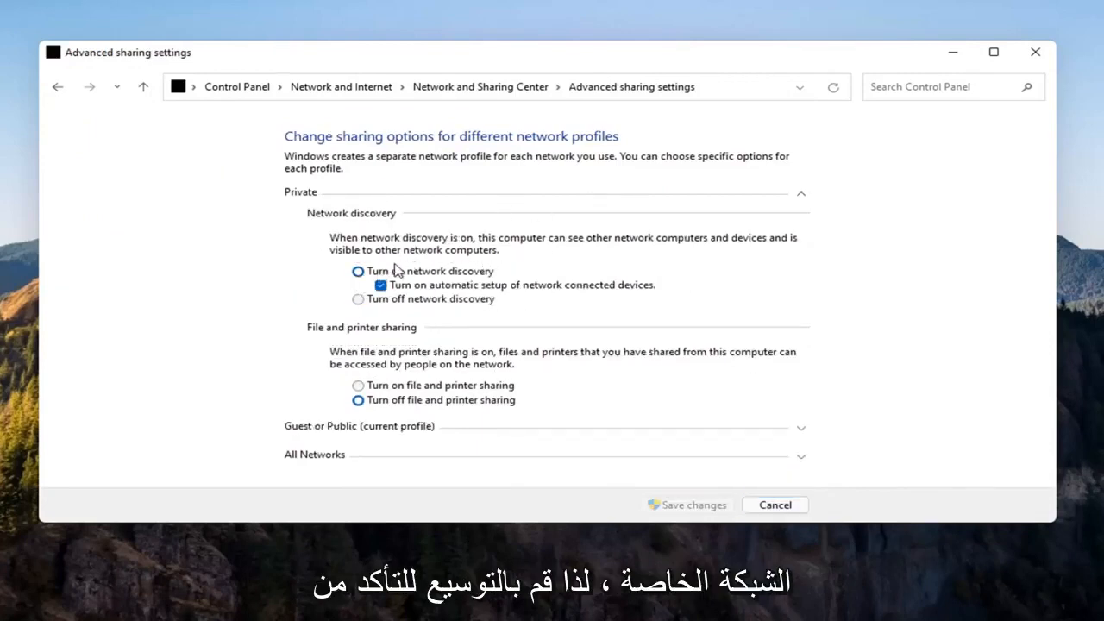
left_click(358, 271)
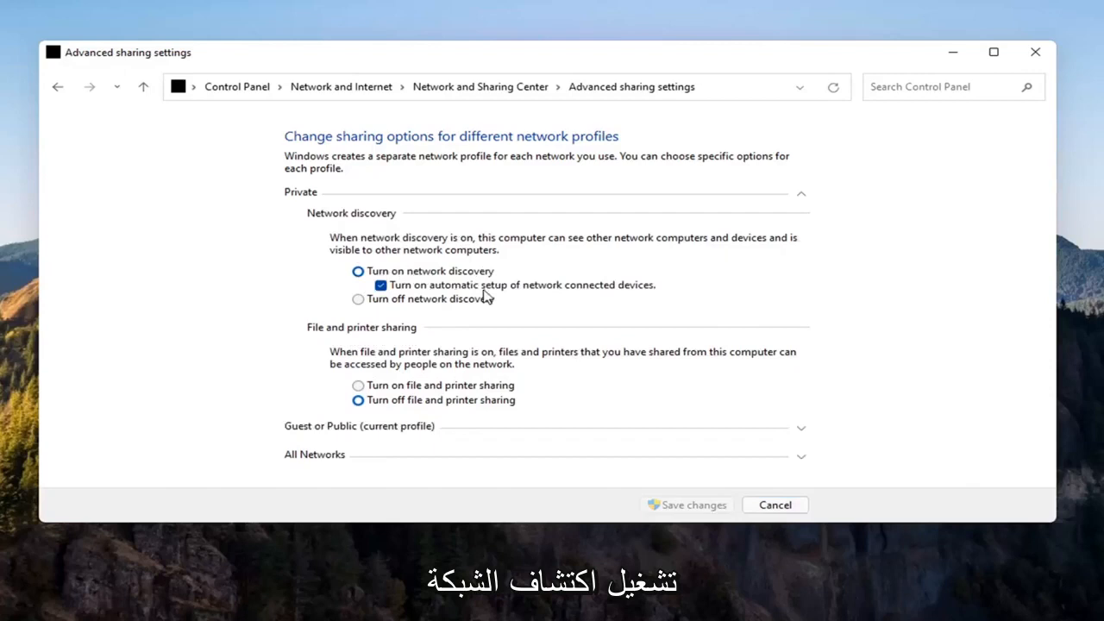
mouse_move(535, 293)
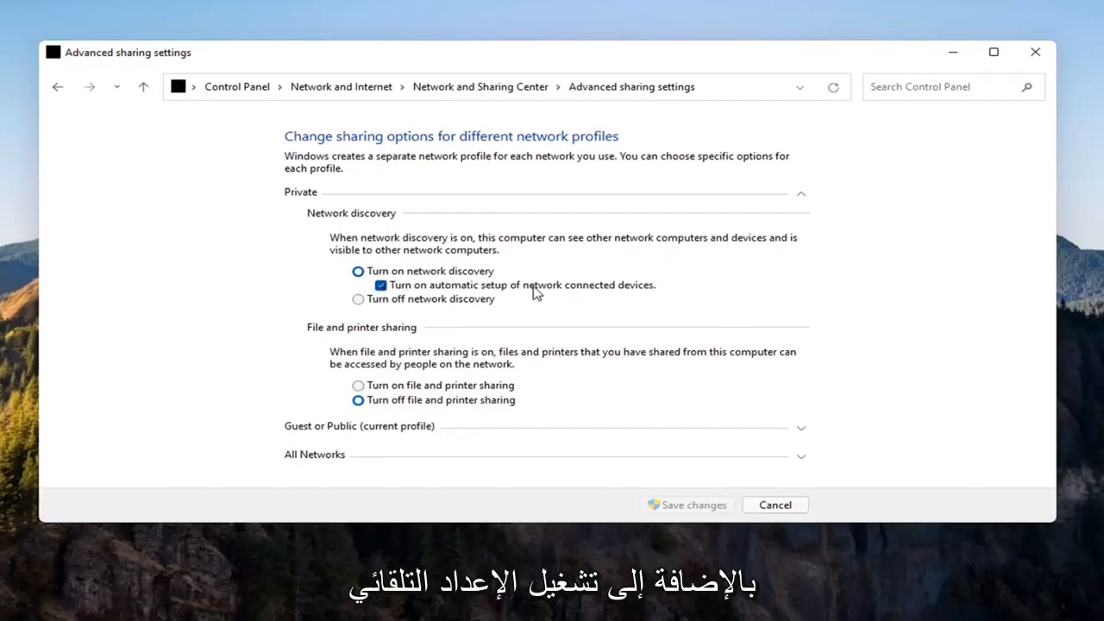
mouse_move(427, 298)
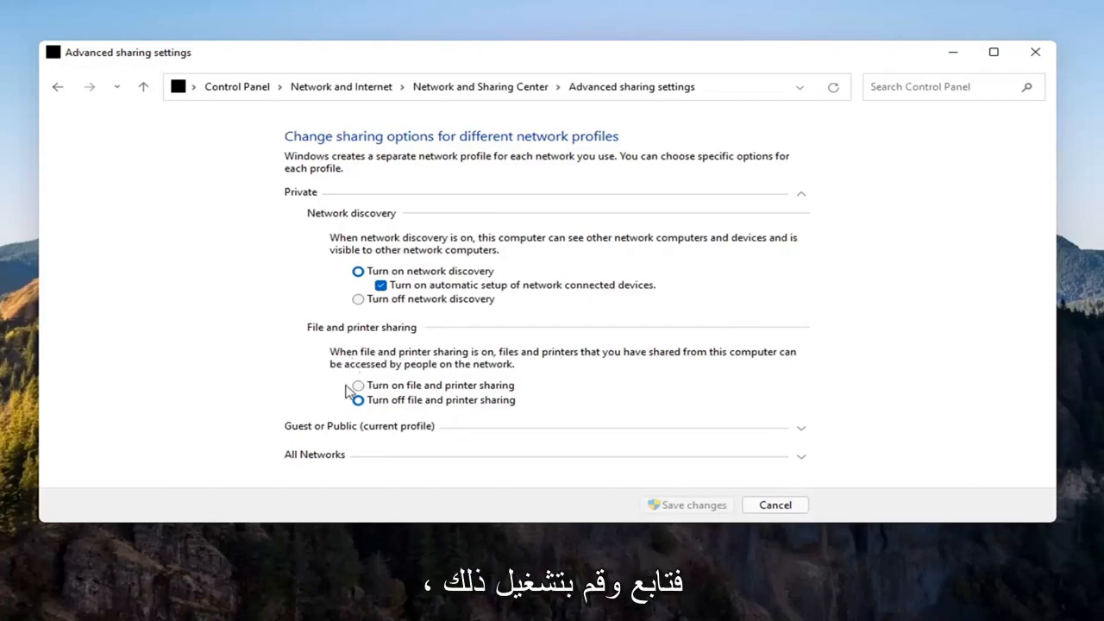
left_click(357, 385)
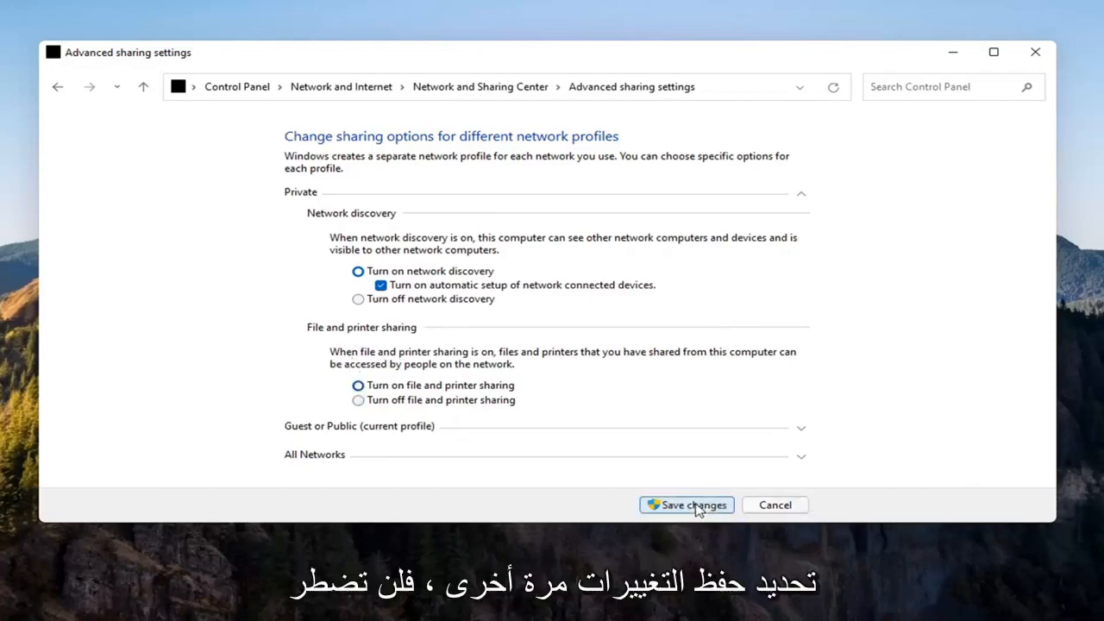
mouse_move(343, 427)
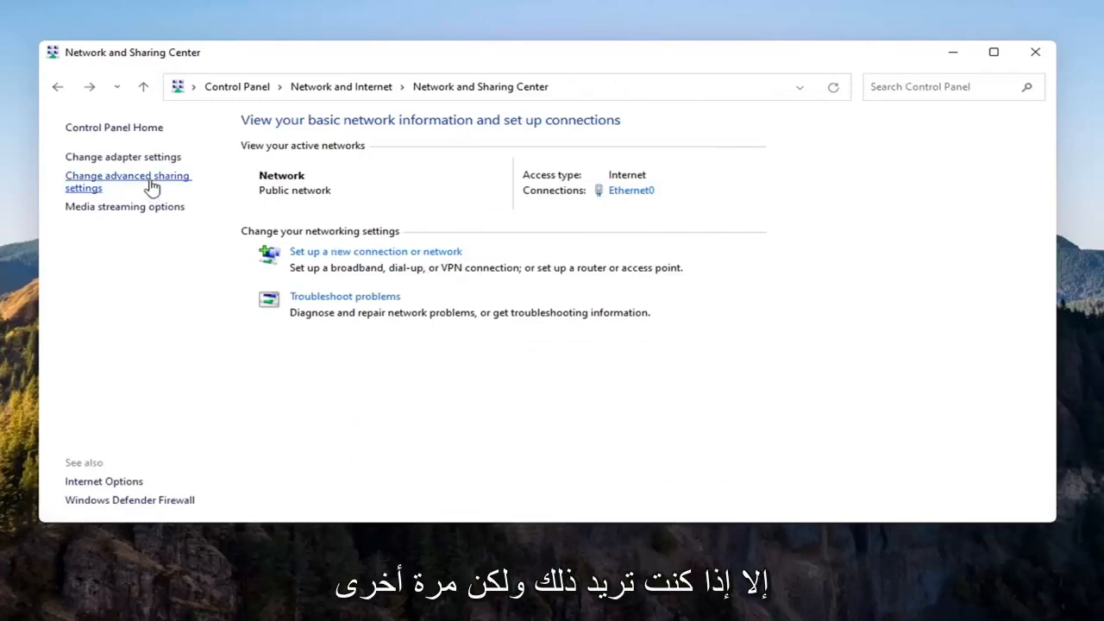
left_click(128, 181)
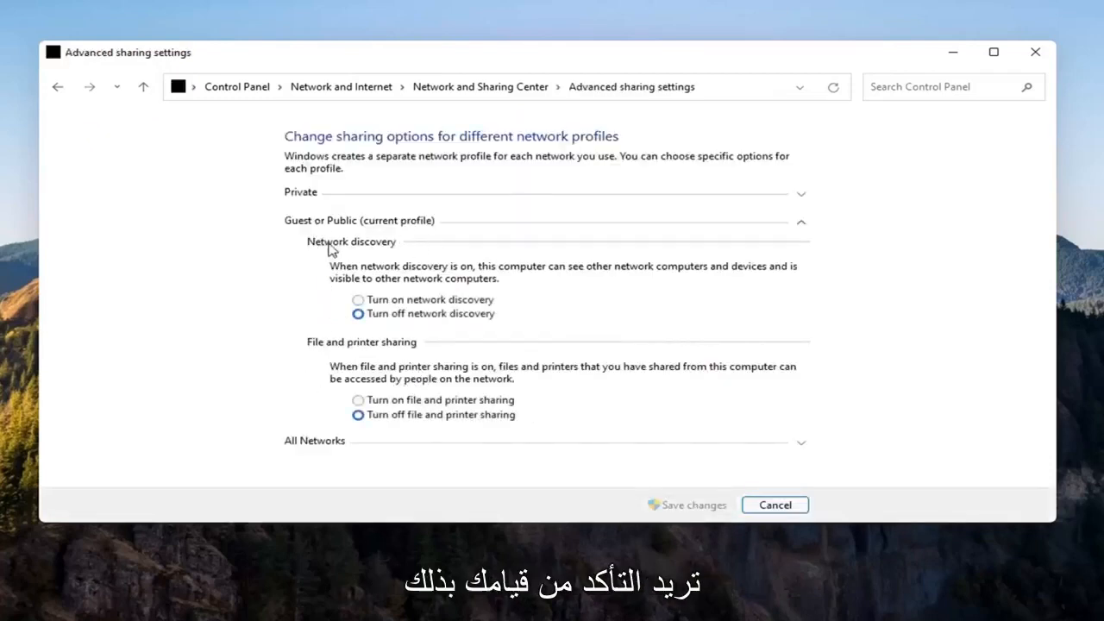
left_click(801, 192)
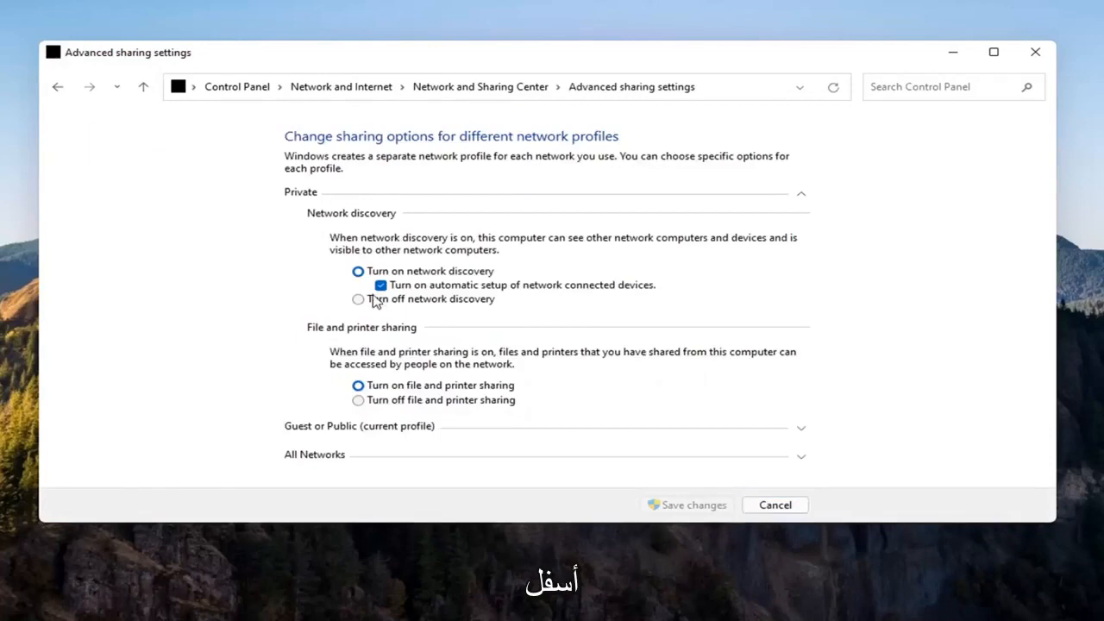
mouse_move(461, 351)
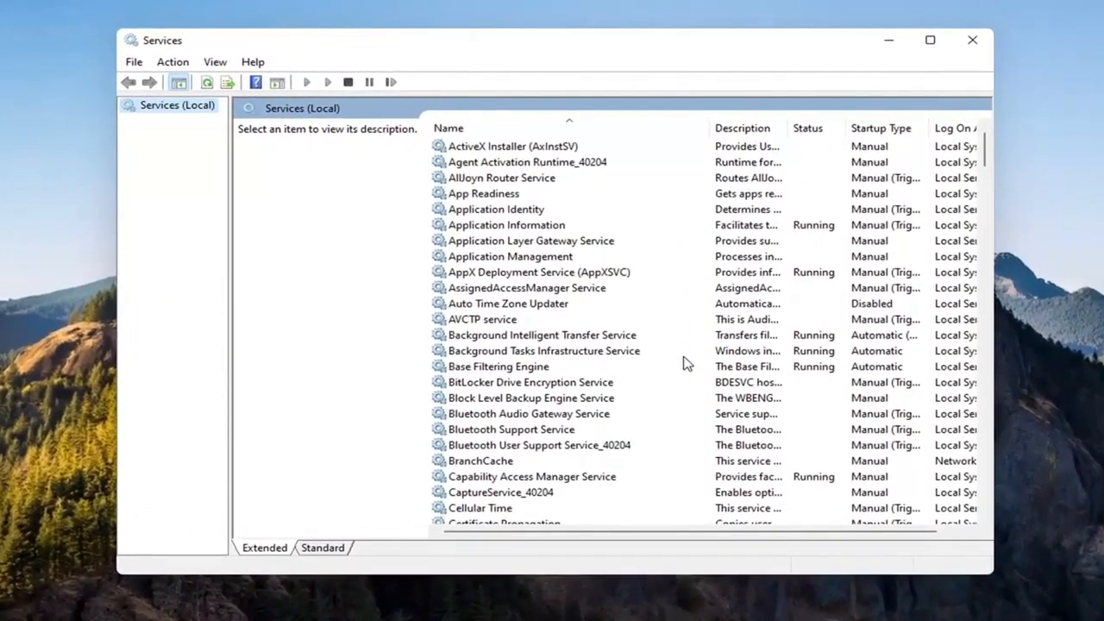
Set Function Discovery Provider Host to Automatic startup and start the service
scroll("down", 3)
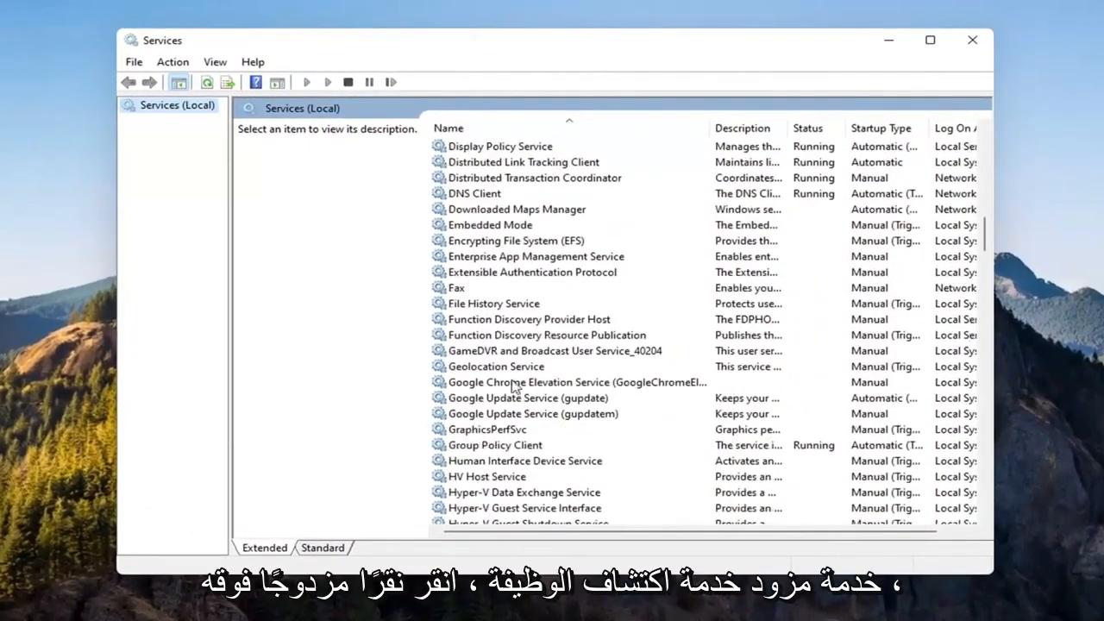
double_click(531, 319)
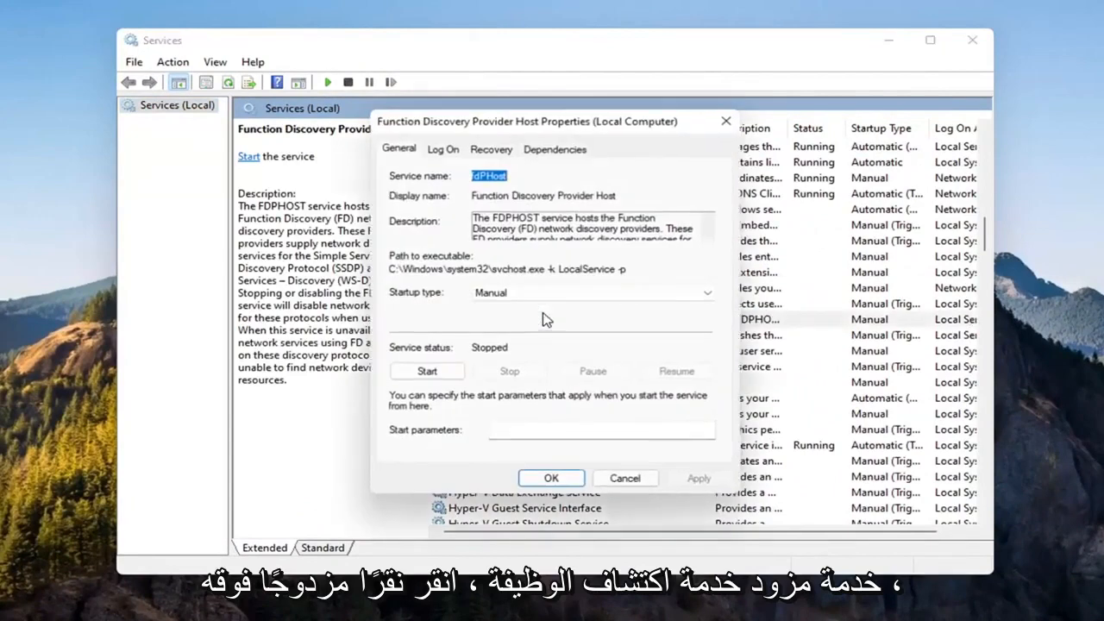
left_click(594, 292)
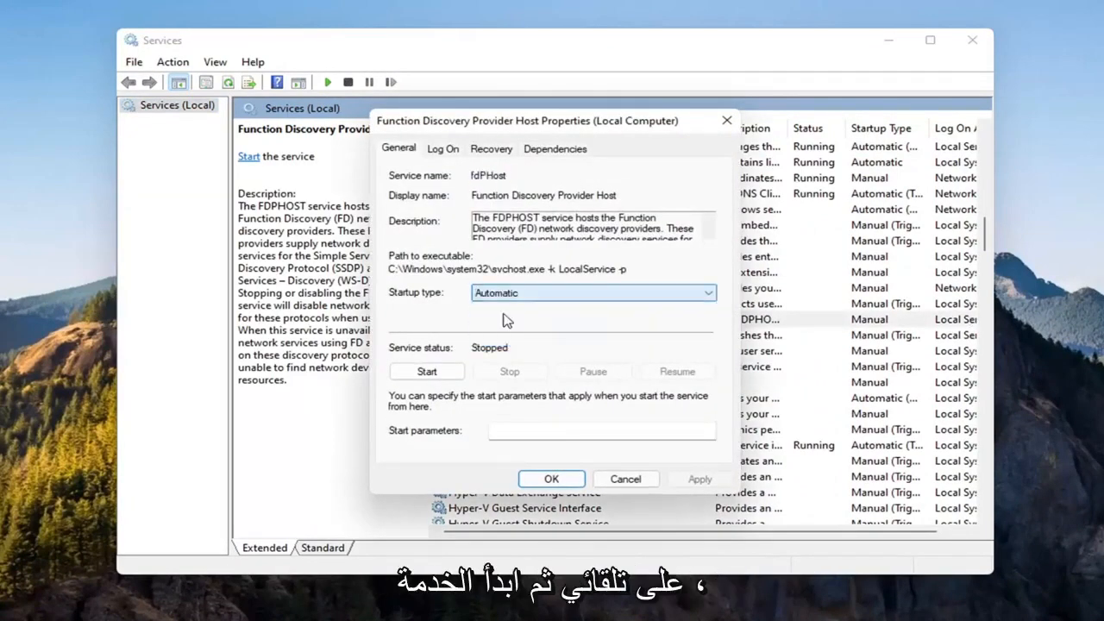
left_click(427, 371)
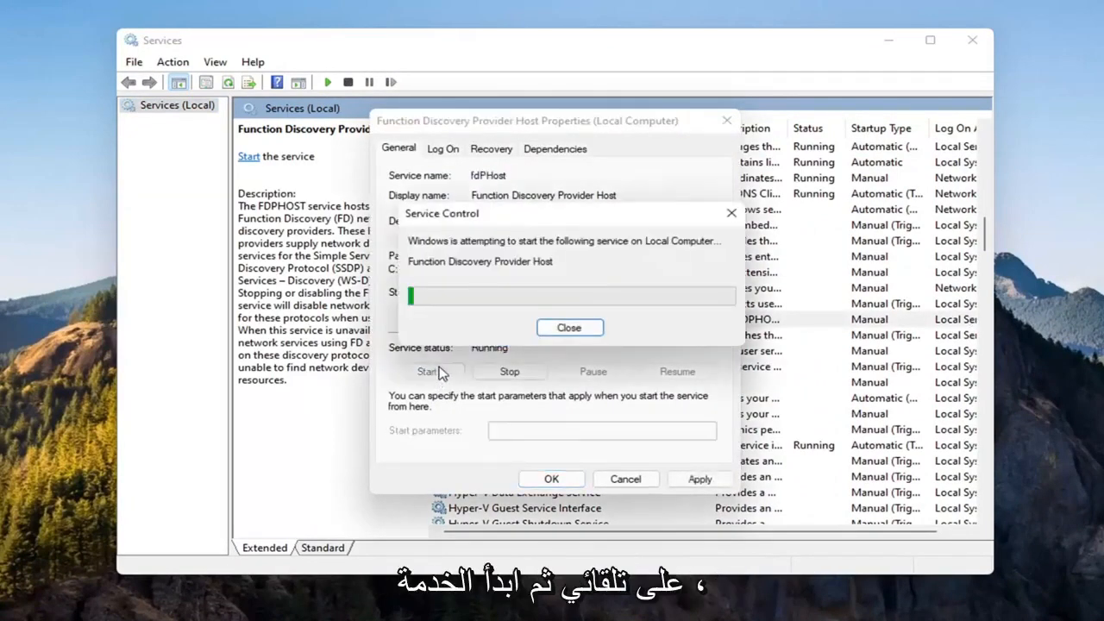
left_click(570, 327)
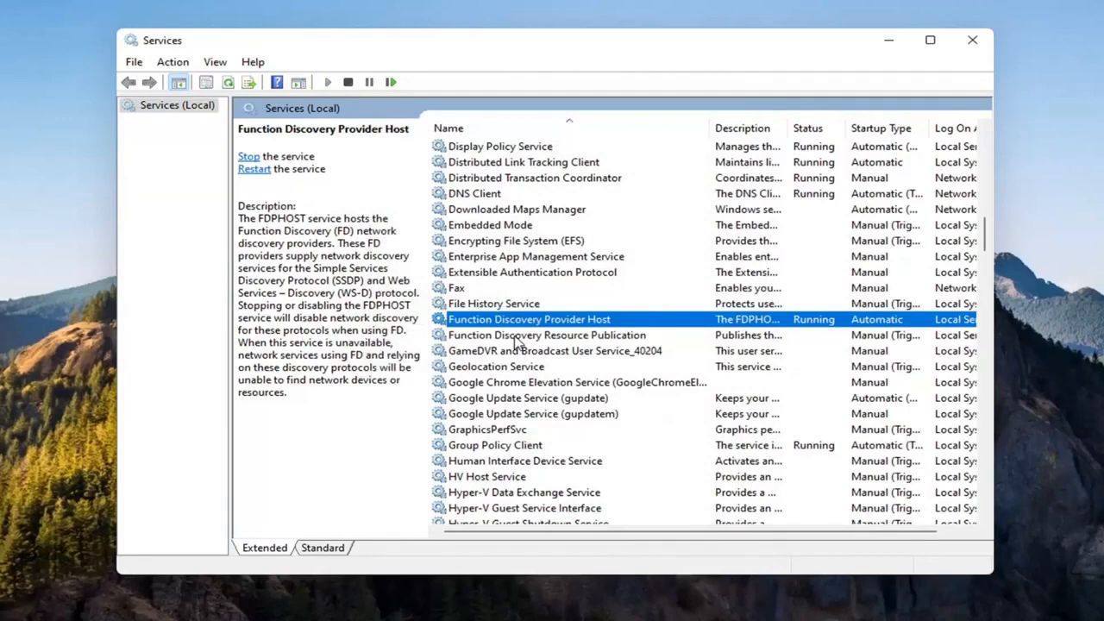
Set Function Discovery Resource Publication's startup type to Automatic and confirm
double_click(546, 335)
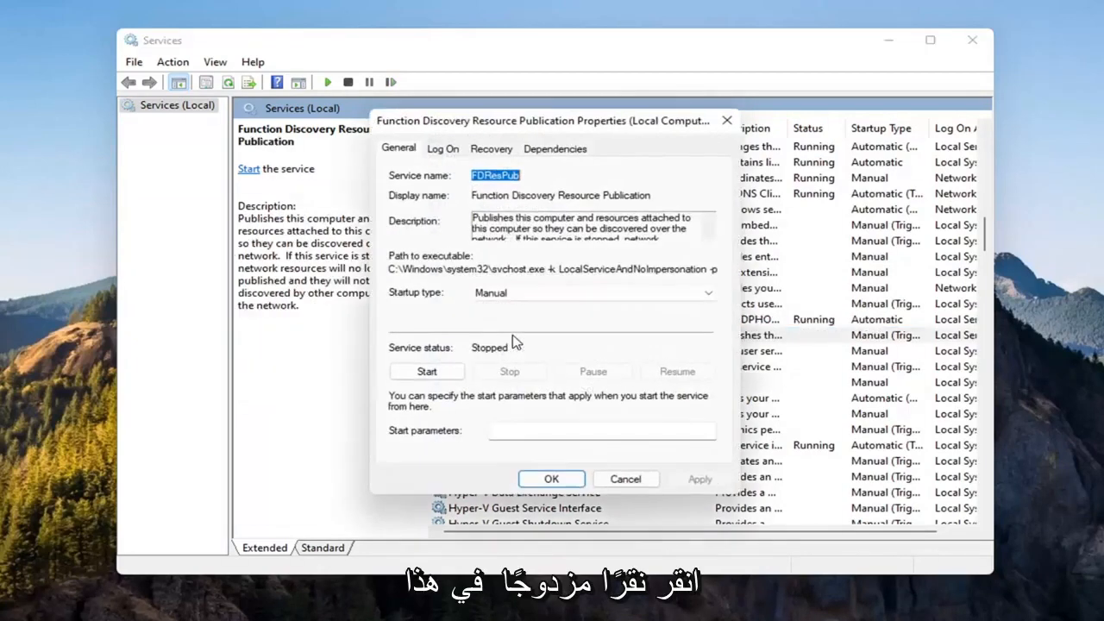
left_click(593, 293)
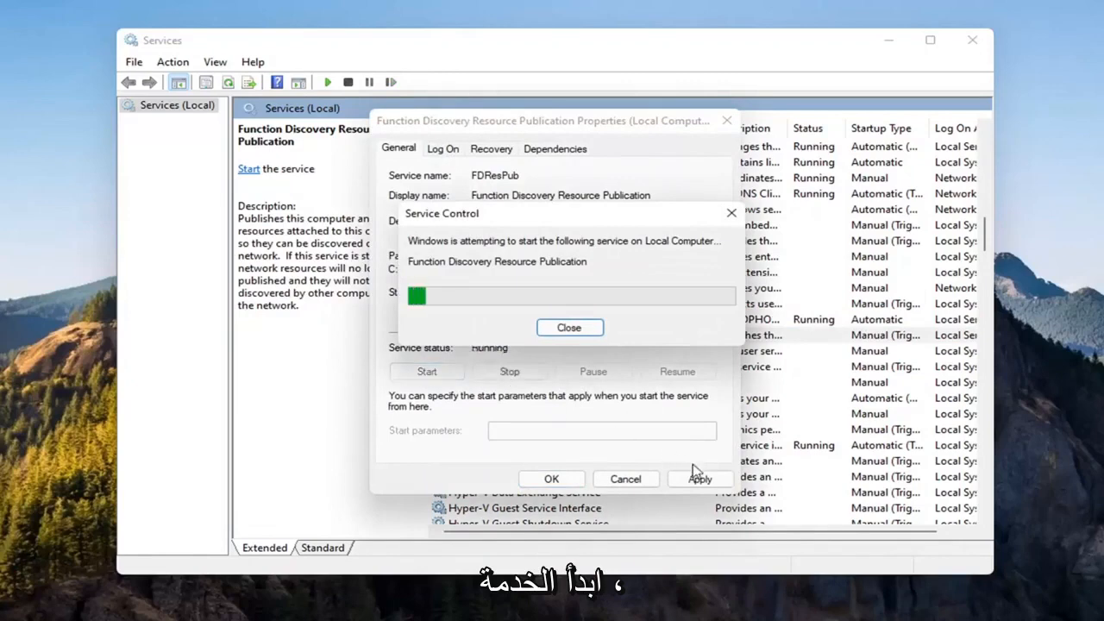
left_click(569, 327)
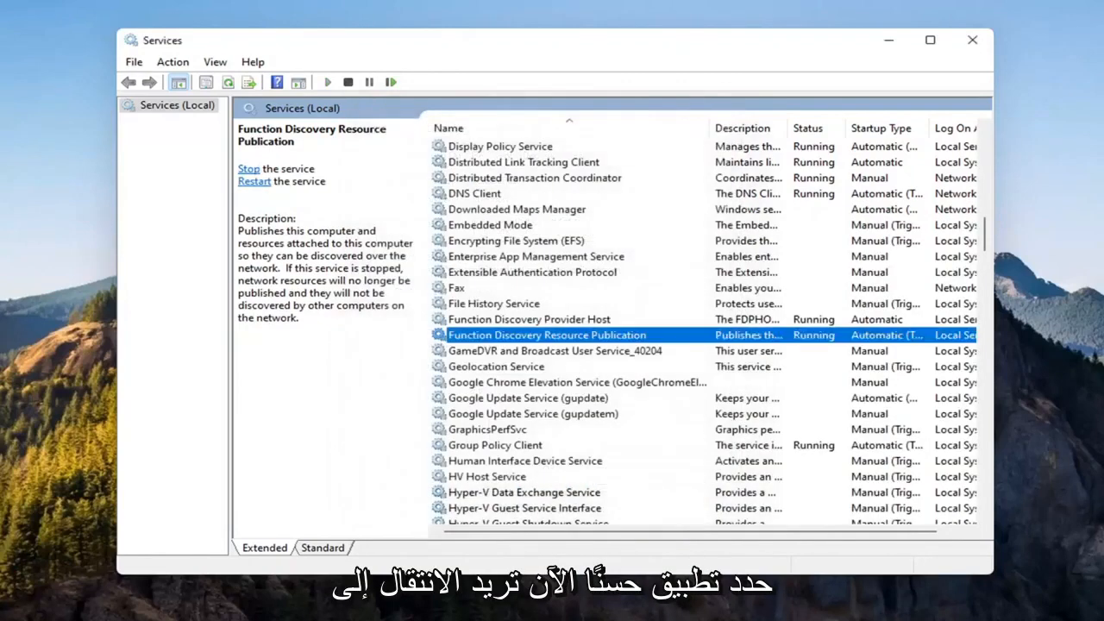
Scroll the Services list past SSDP Discovery toward UPnP Device Host
scroll("down", 3)
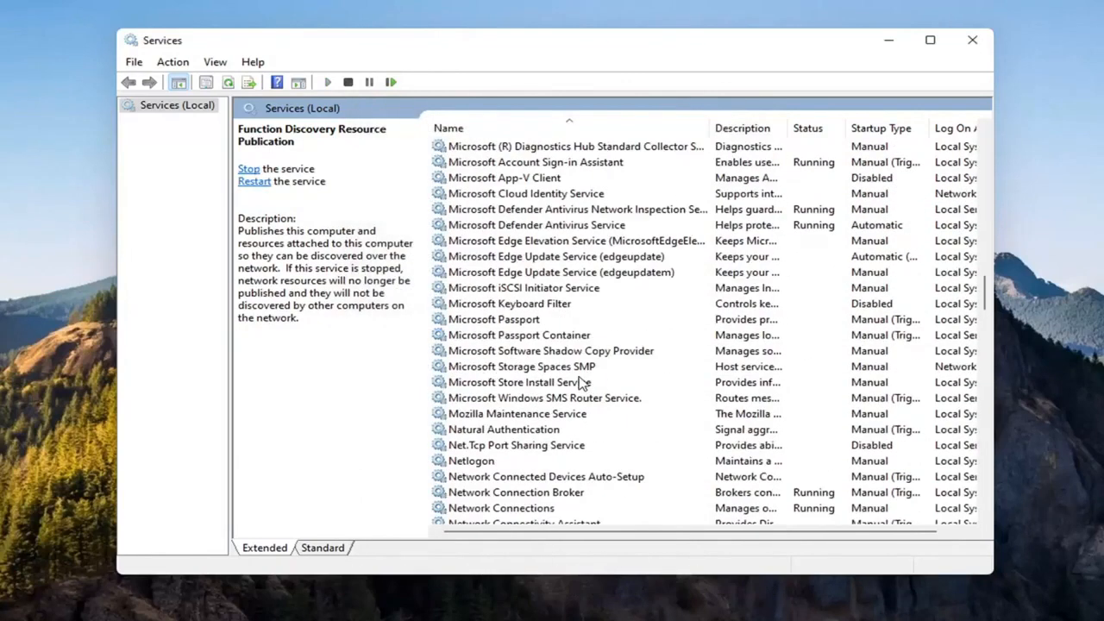
scroll("down", 3)
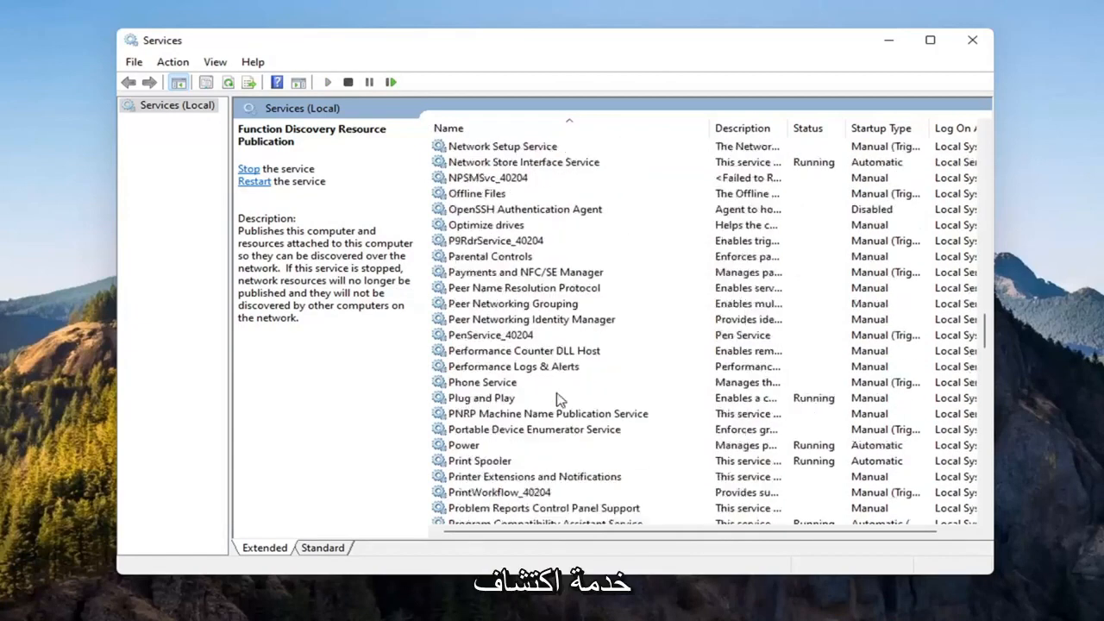
scroll("down", 3)
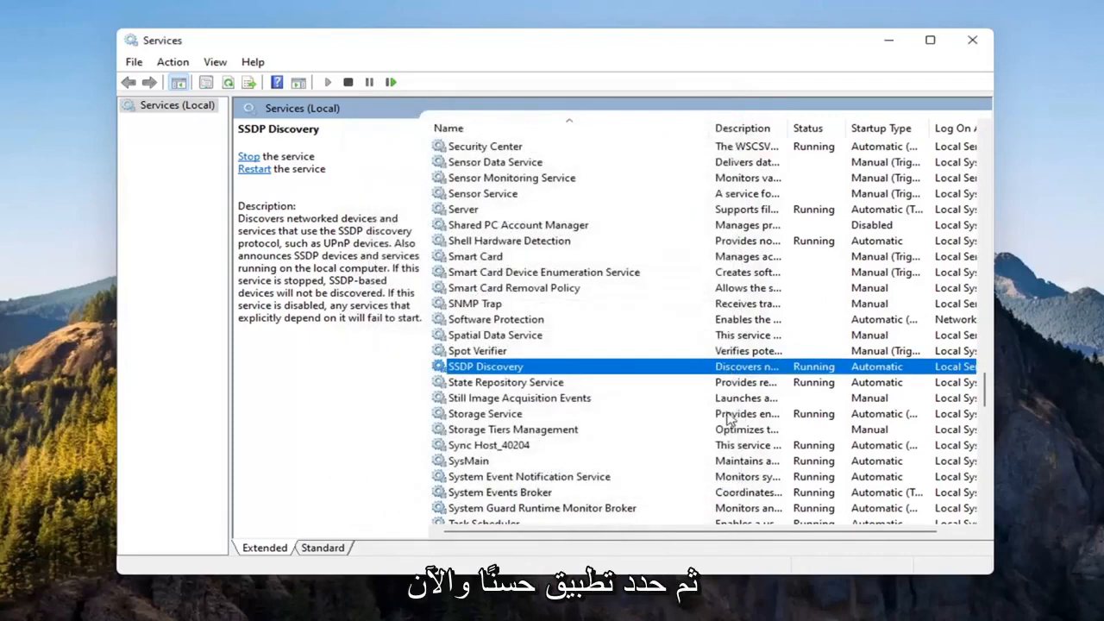
scroll("down", 3)
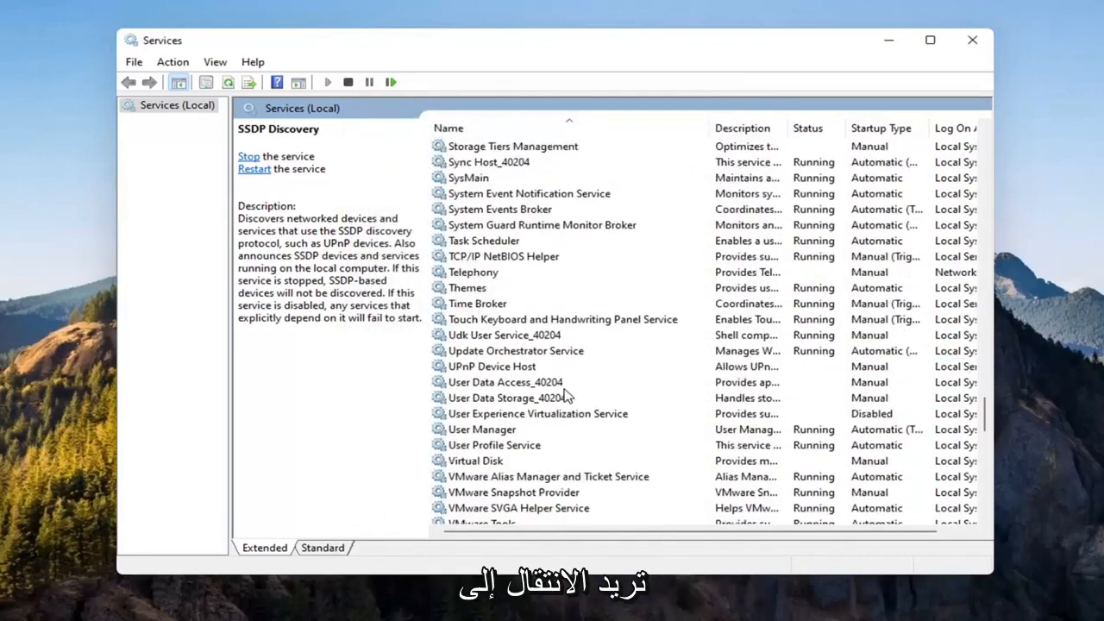
mouse_move(481, 382)
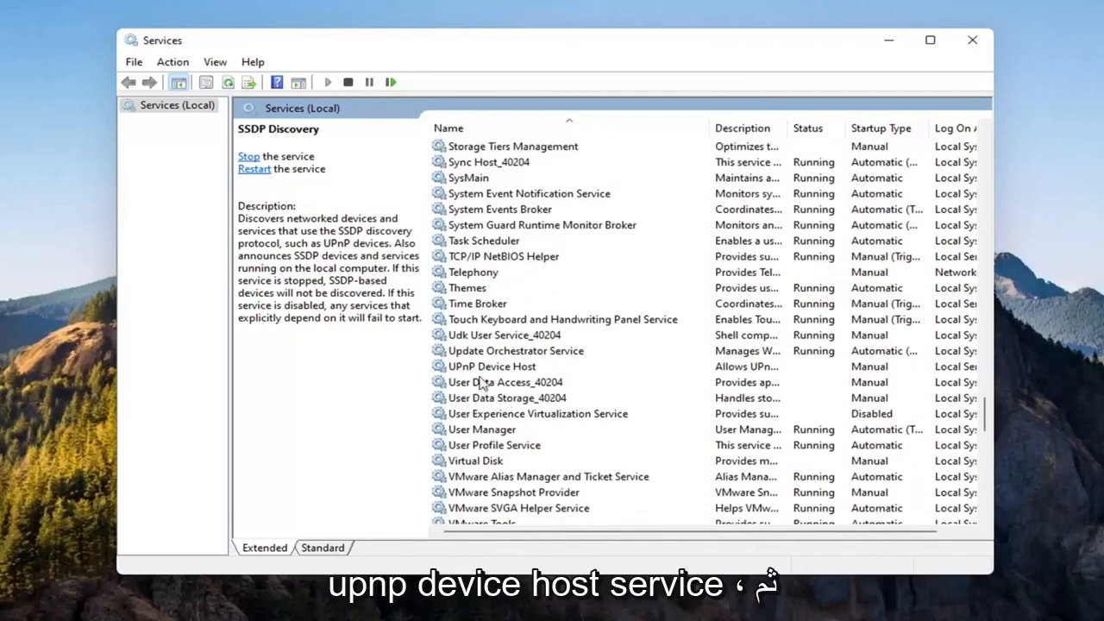
Start UPnP Device Host with Automatic startup and save its properties
double_click(496, 366)
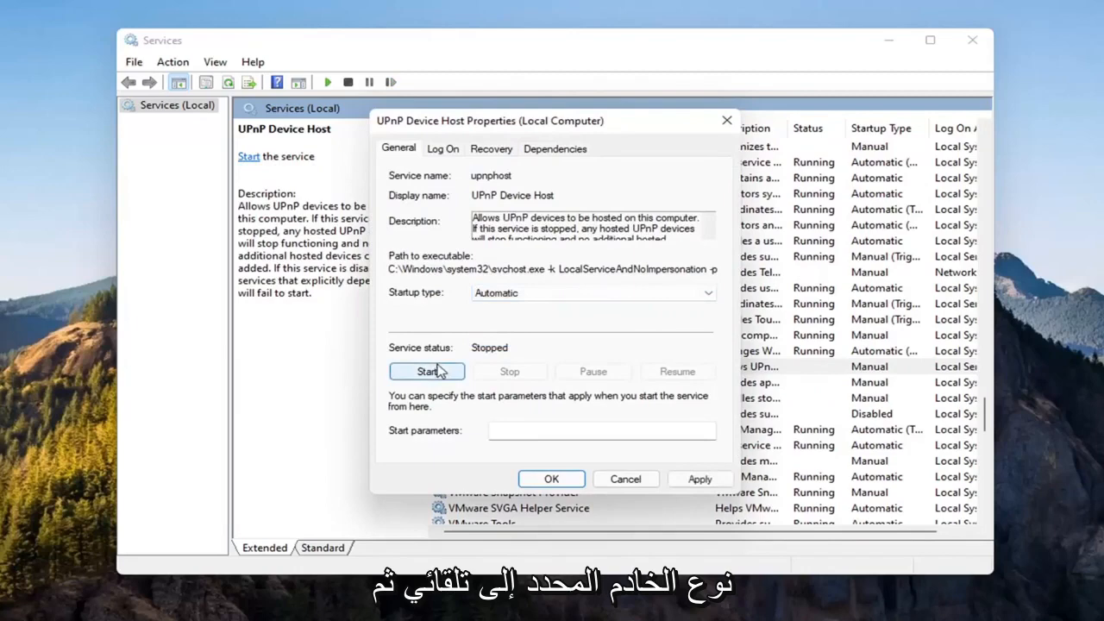
left_click(426, 371)
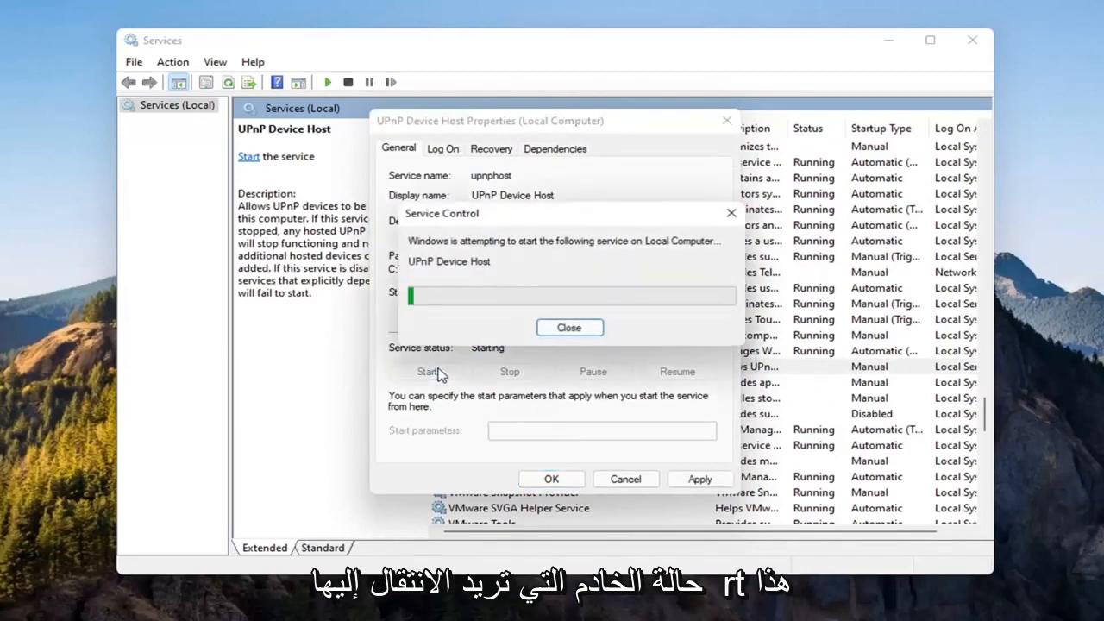
left_click(569, 327)
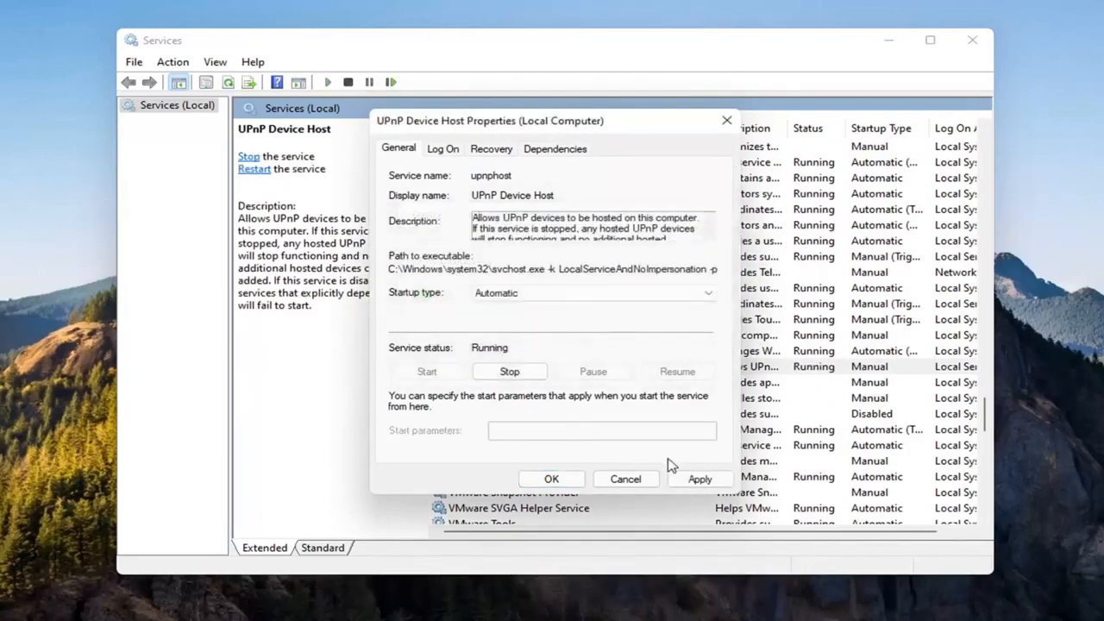
left_click(626, 478)
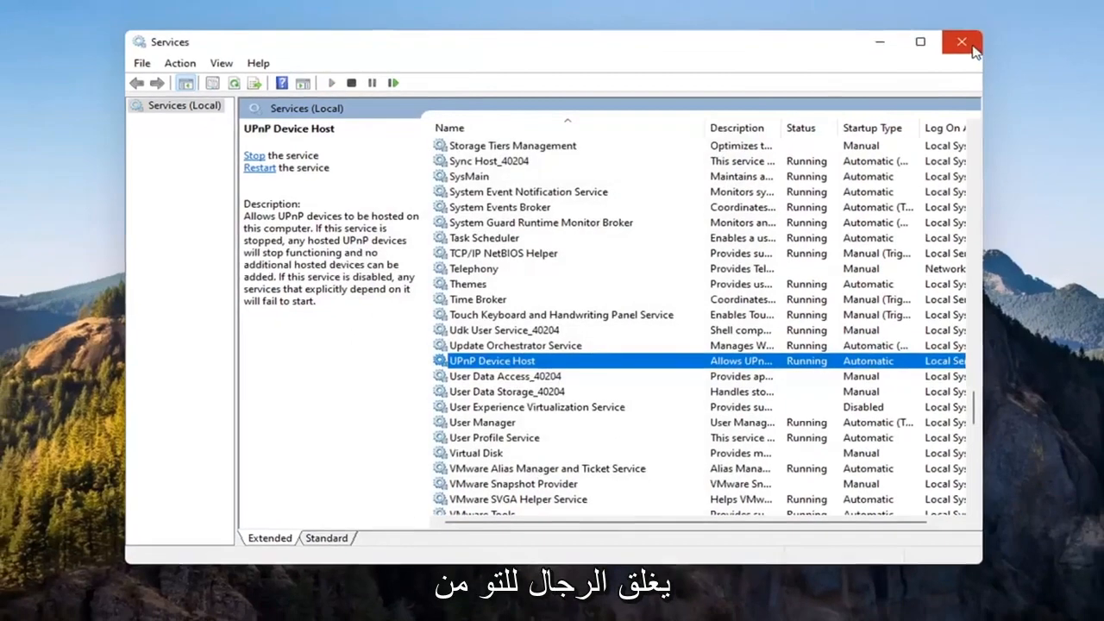
Close the Services list and restart the PC to apply the sharing and service changes
left_click(960, 42)
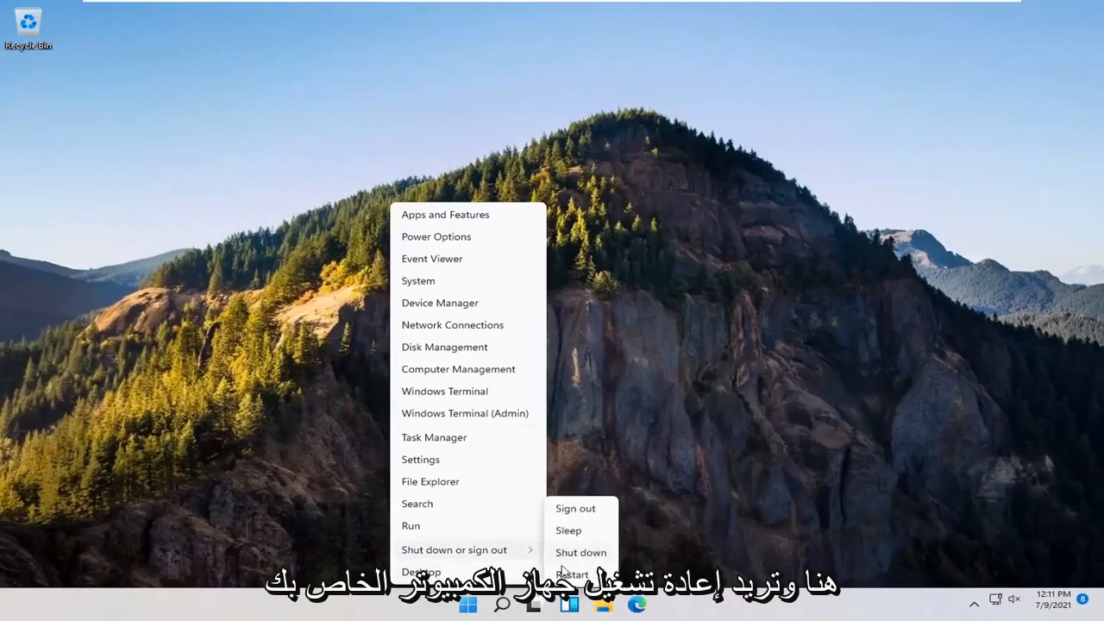
left_click(572, 575)
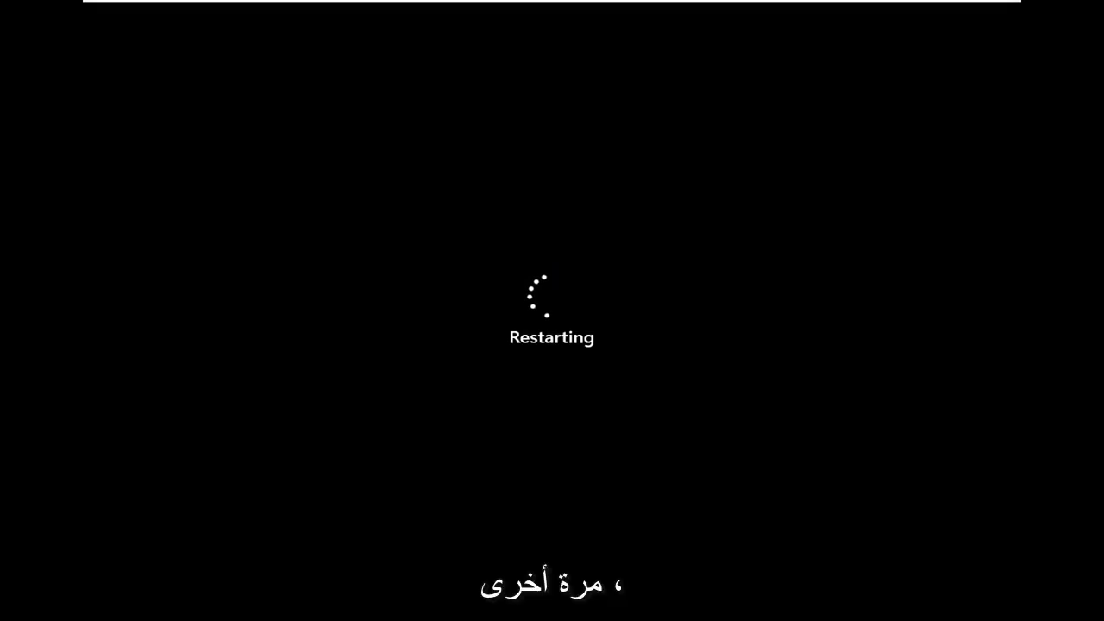